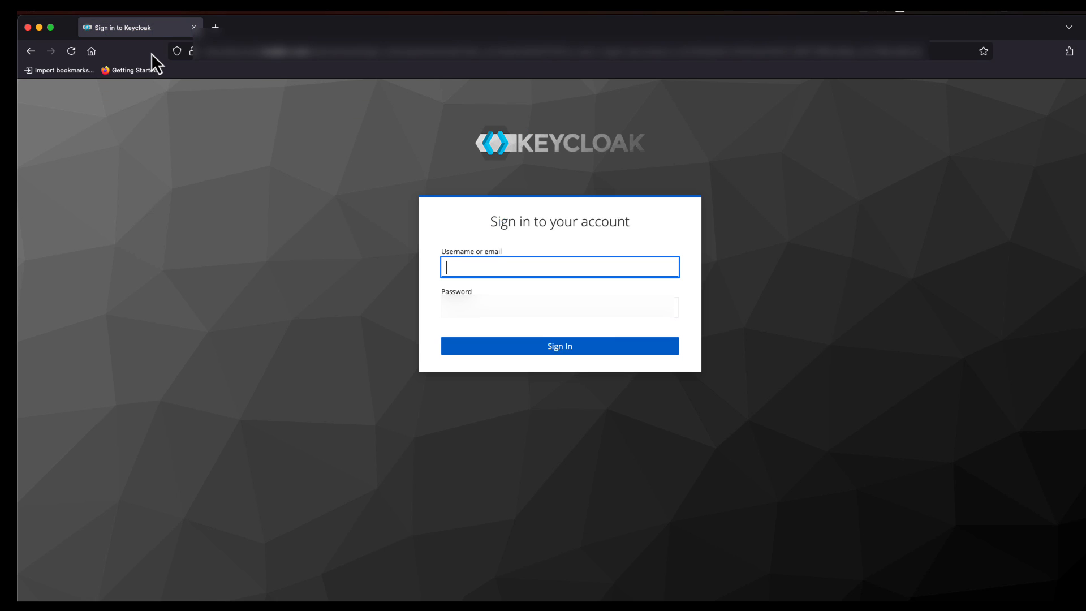
mouse_move(197, 231)
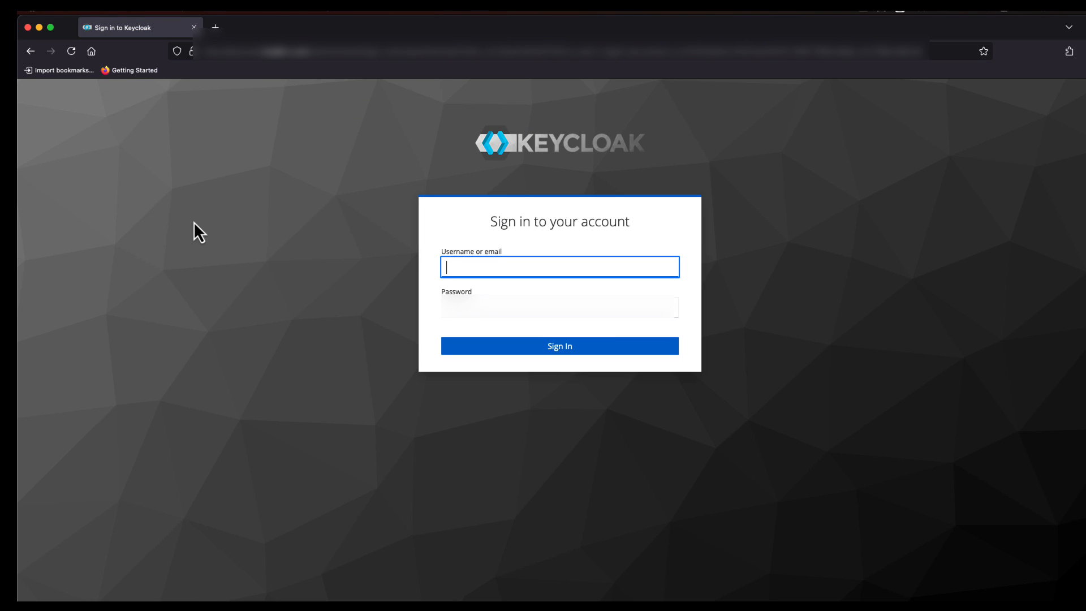
Step: Sign in to the Keycloak admin console as user 'aleja'
type("alejandro_rosalez")
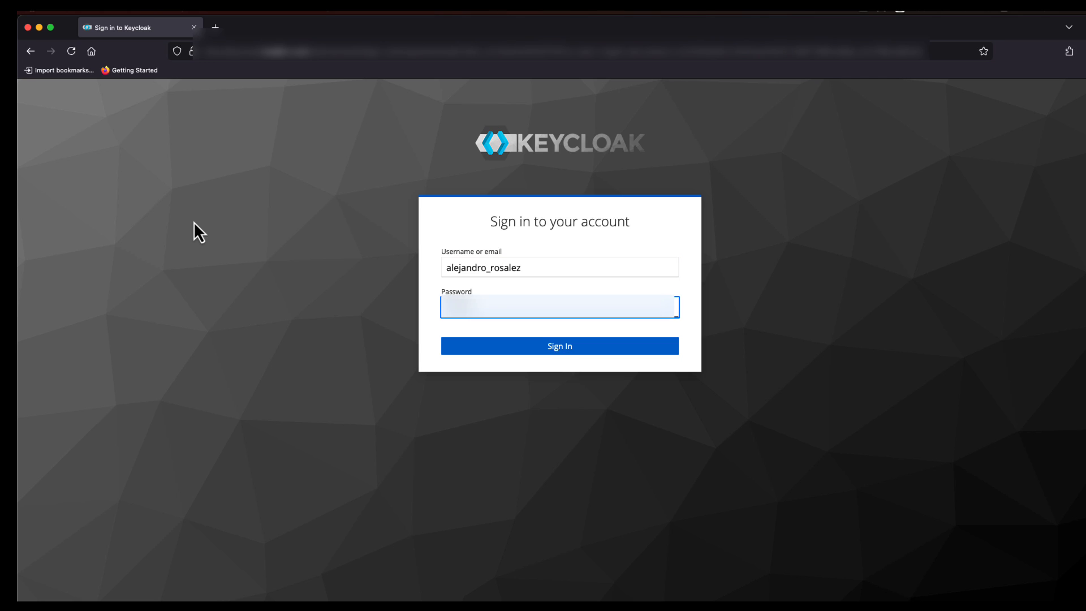
left_click(559, 346)
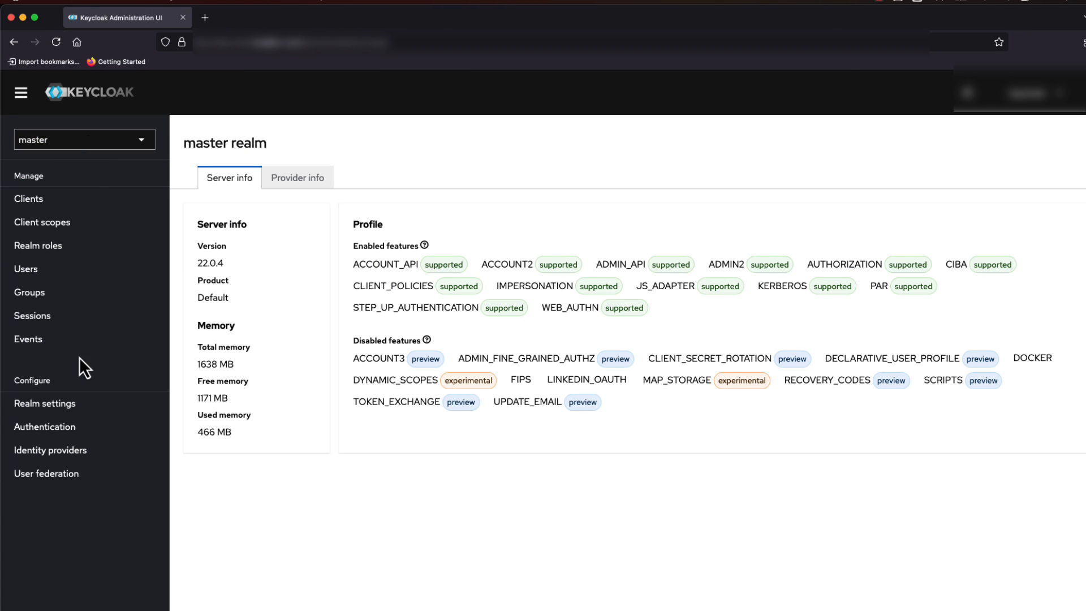
Step: Save the master realm's SAML 2.0 IdP metadata link as idp_metadata.xml in Downloads
left_click(44, 402)
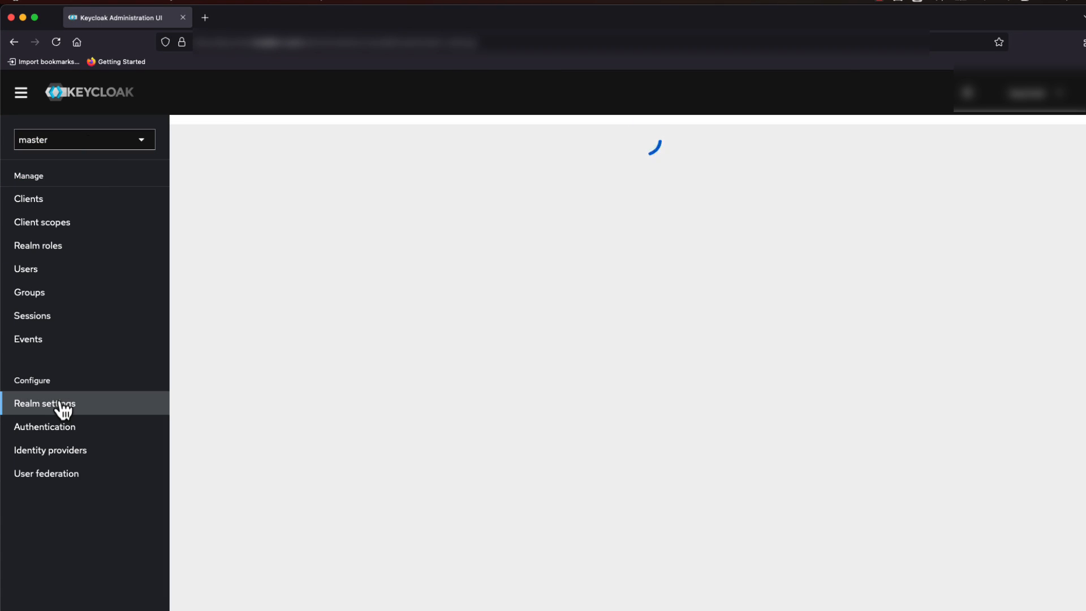
left_click(44, 403)
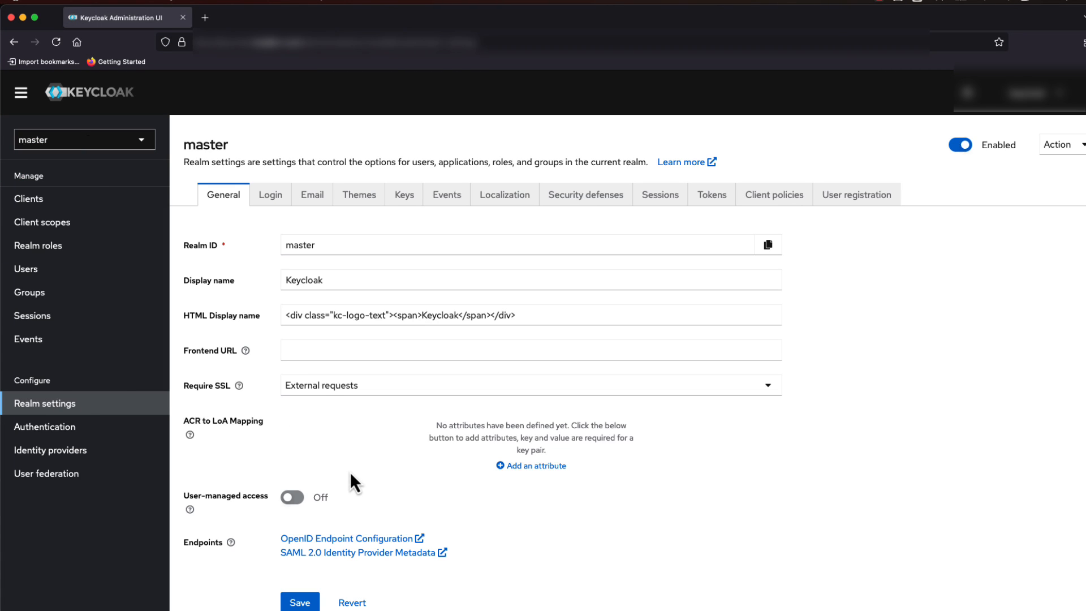
right_click(348, 552)
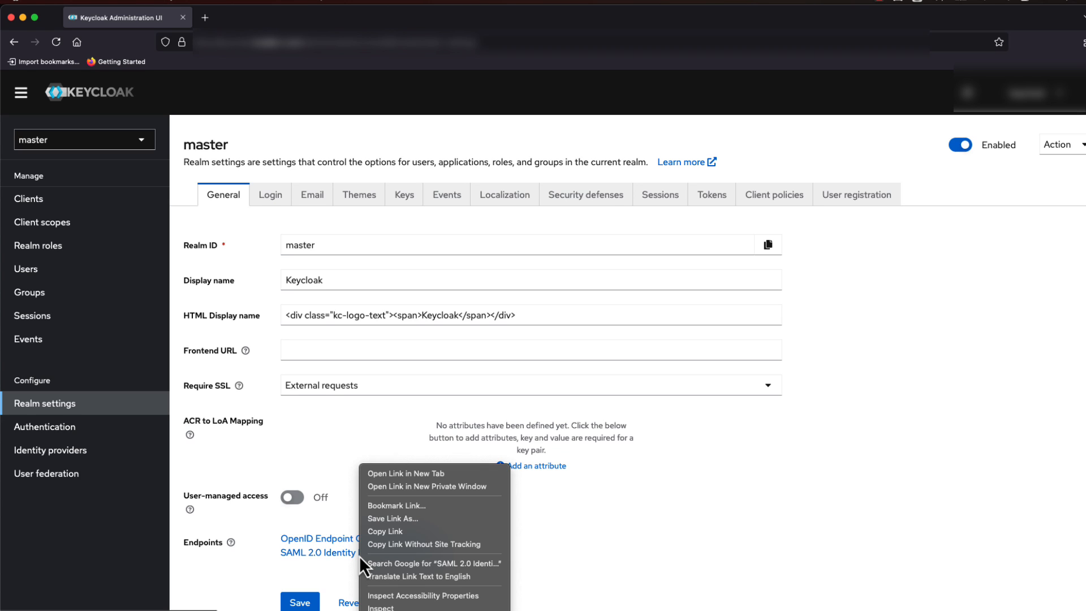
mouse_move(397, 531)
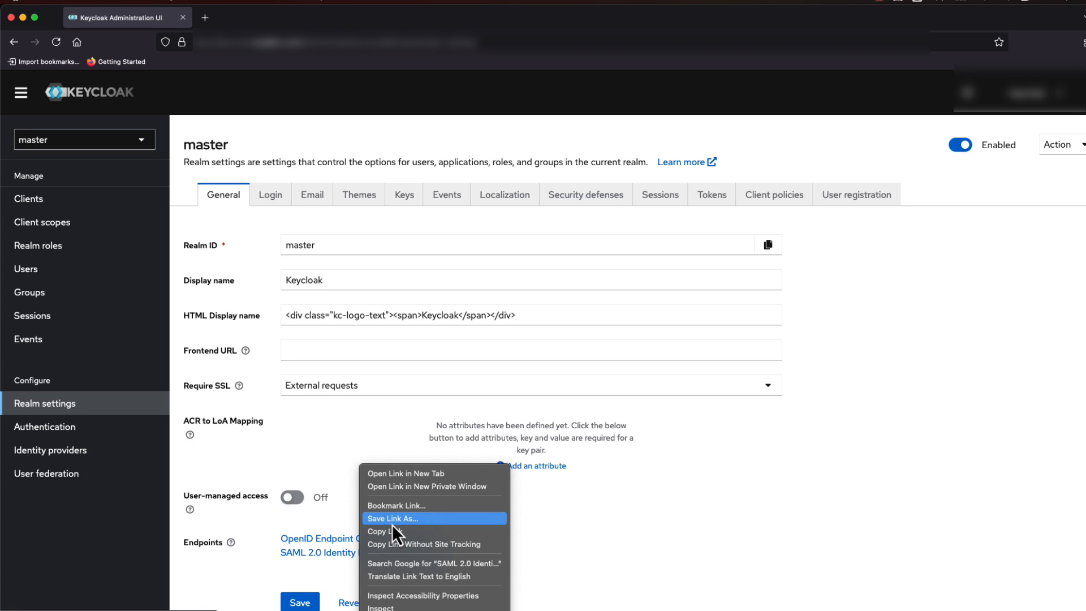
left_click(394, 518)
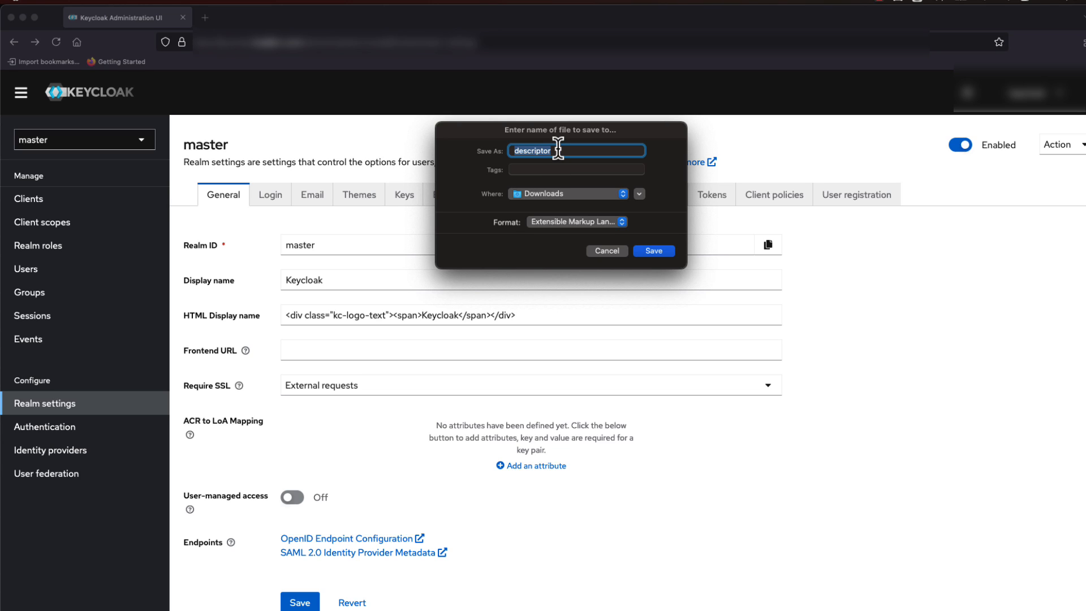
type("idp_metadata.xm")
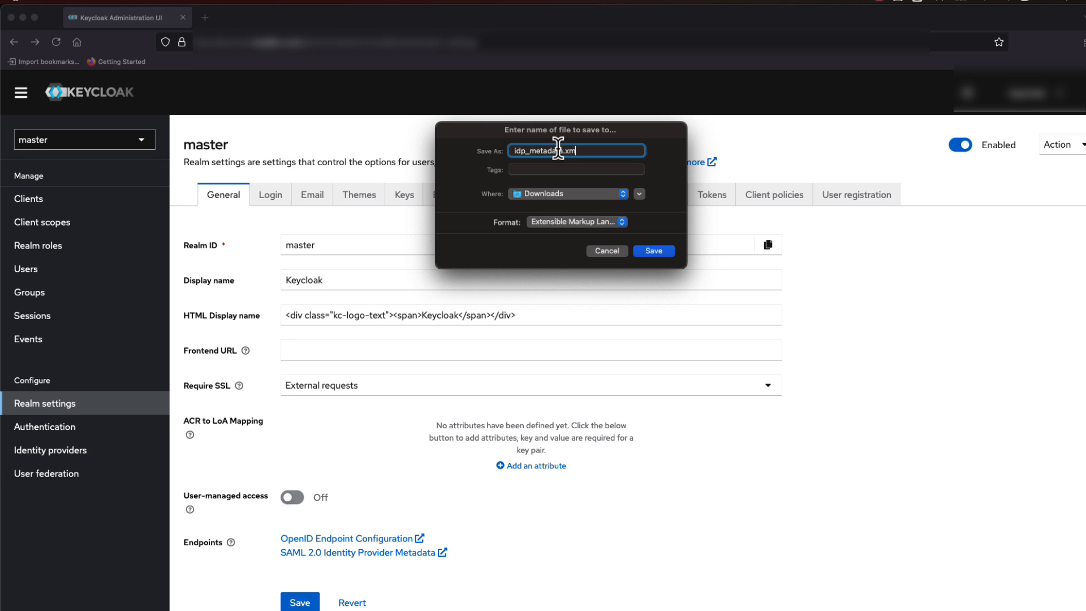
left_click(654, 250)
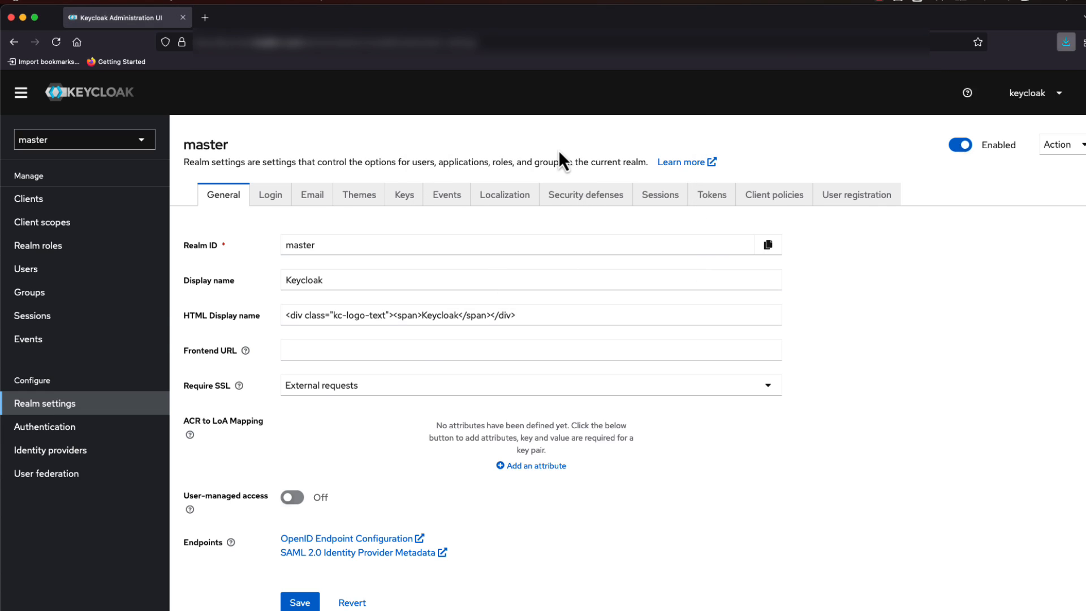
Step: In the Okta admin console, go to Applications and select the AWS IAM Identity Center Video app
left_click(114, 17)
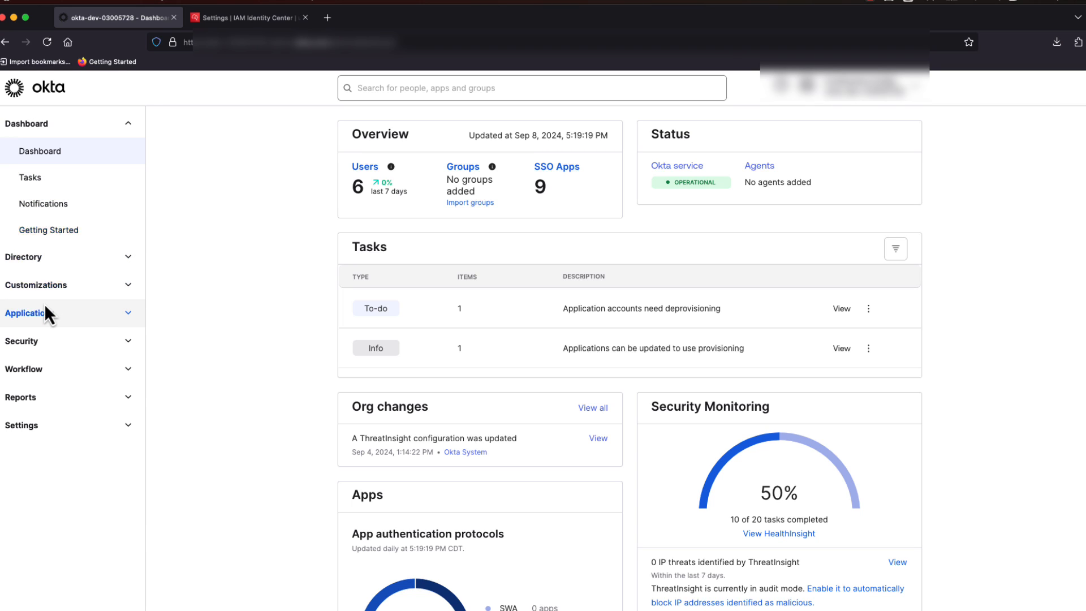
left_click(32, 312)
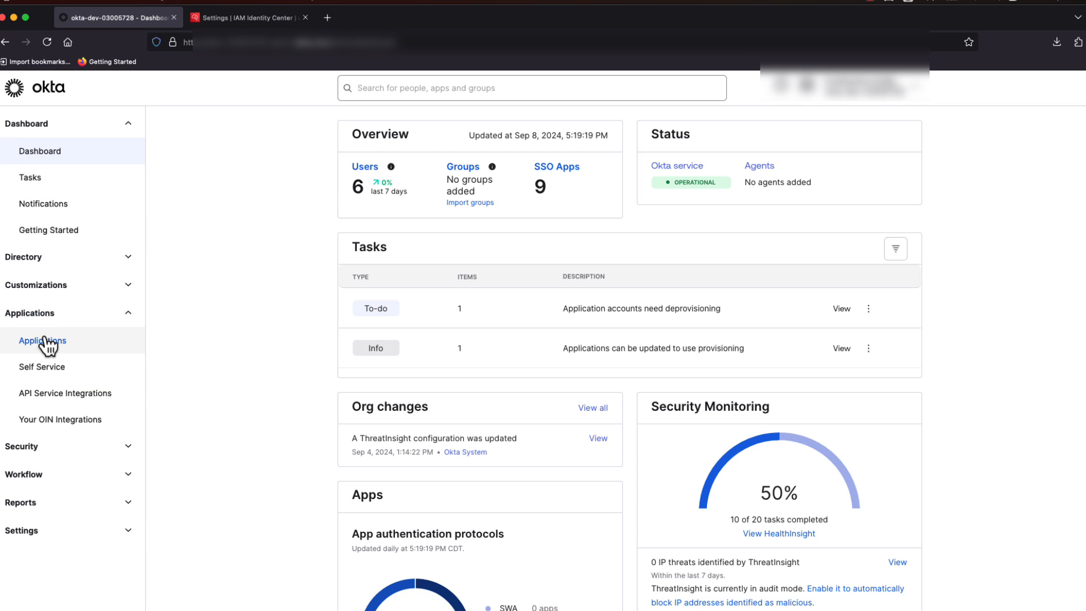
left_click(45, 341)
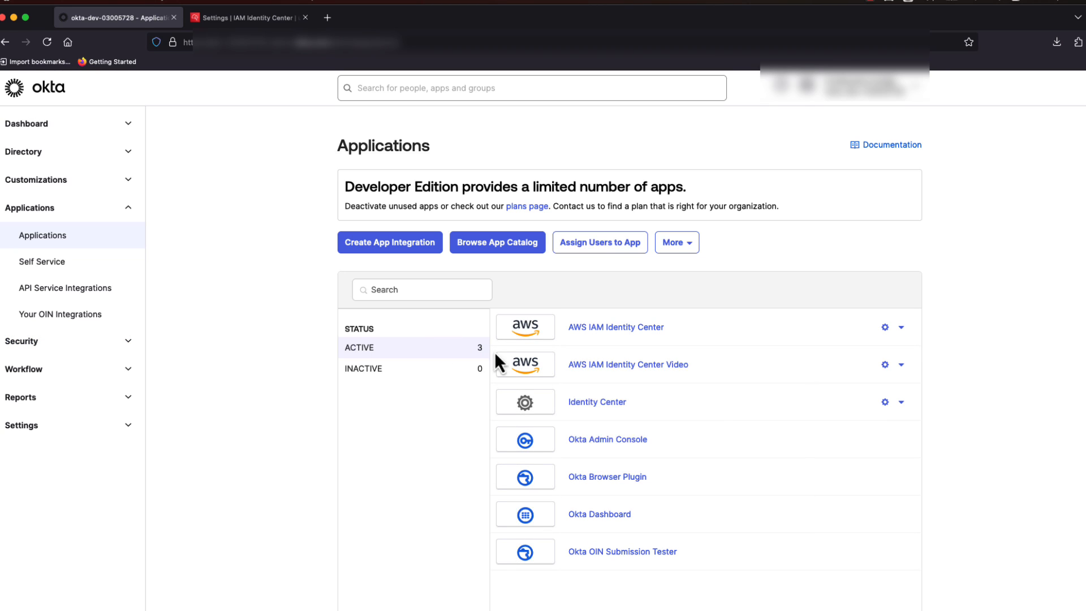
left_click(628, 364)
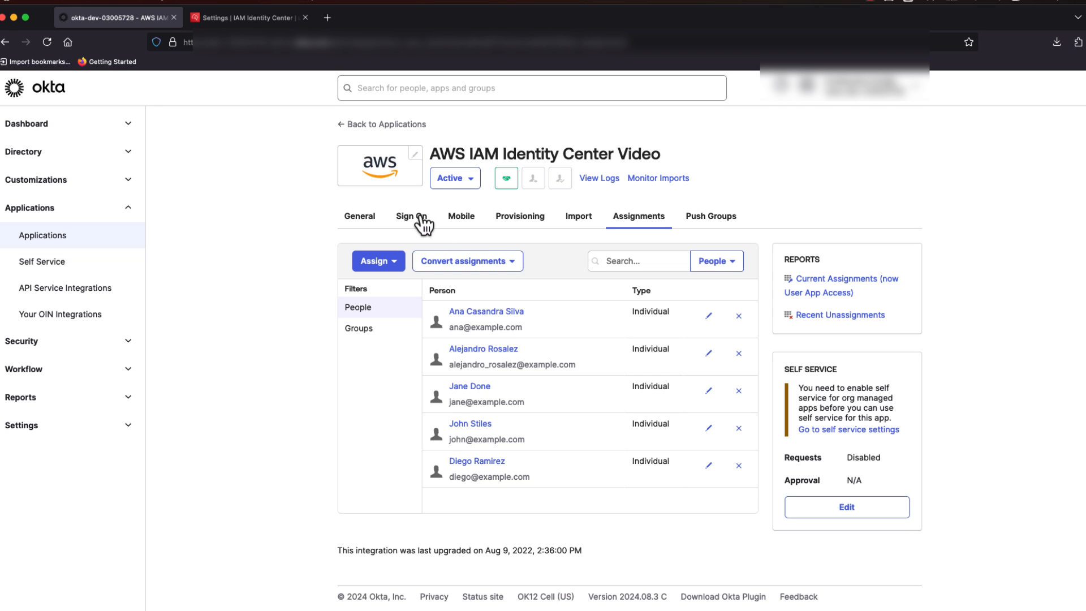
Step: From the app's Sign On SAML details, download the signing certificate okta.cert
left_click(412, 216)
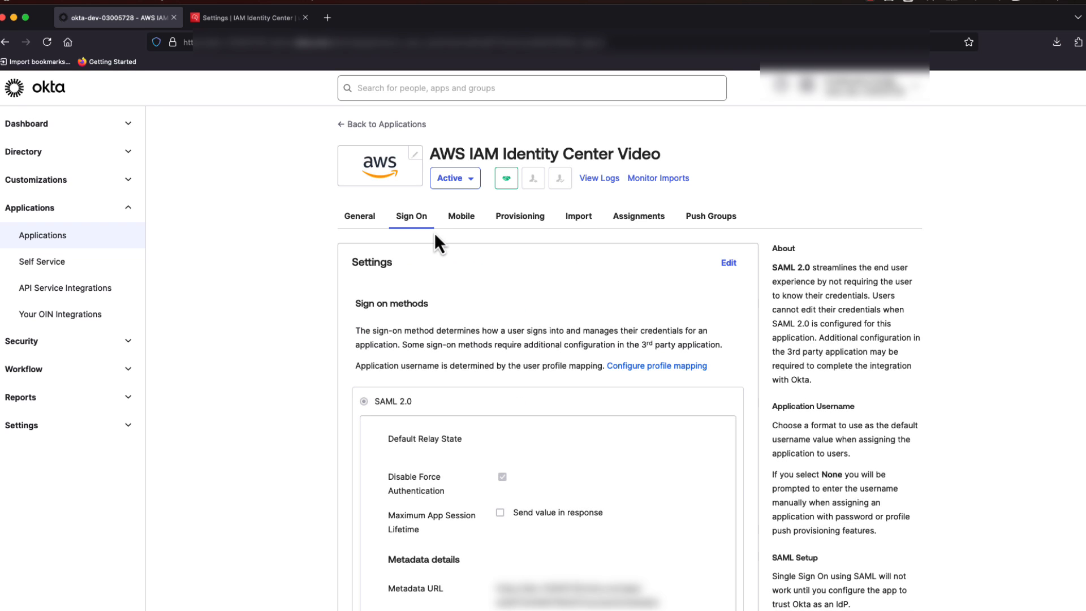
scroll("down", 3)
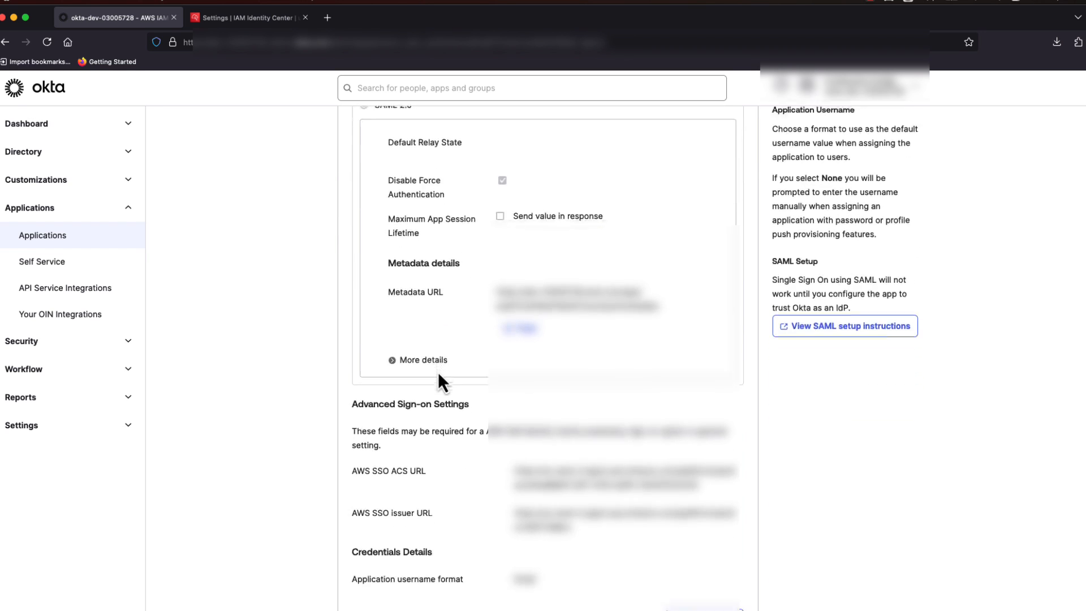
left_click(419, 360)
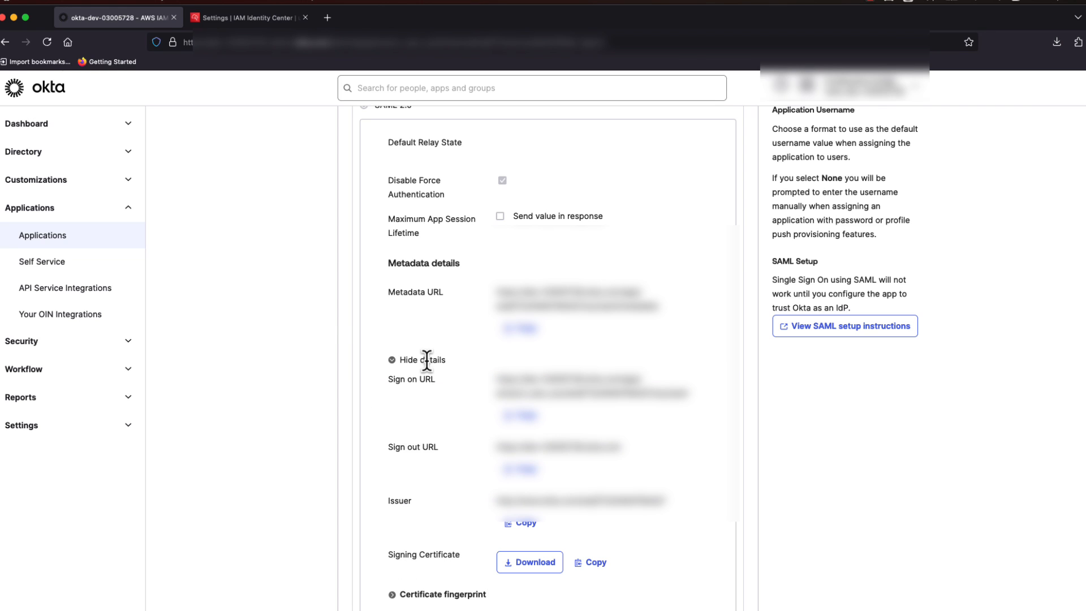
scroll("down", 3)
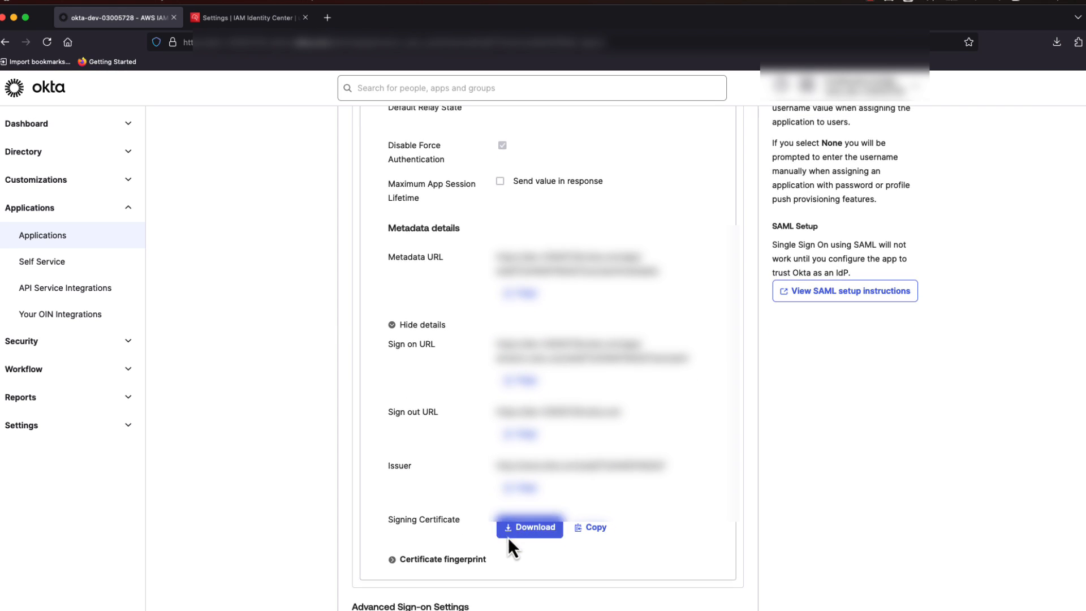
left_click(529, 528)
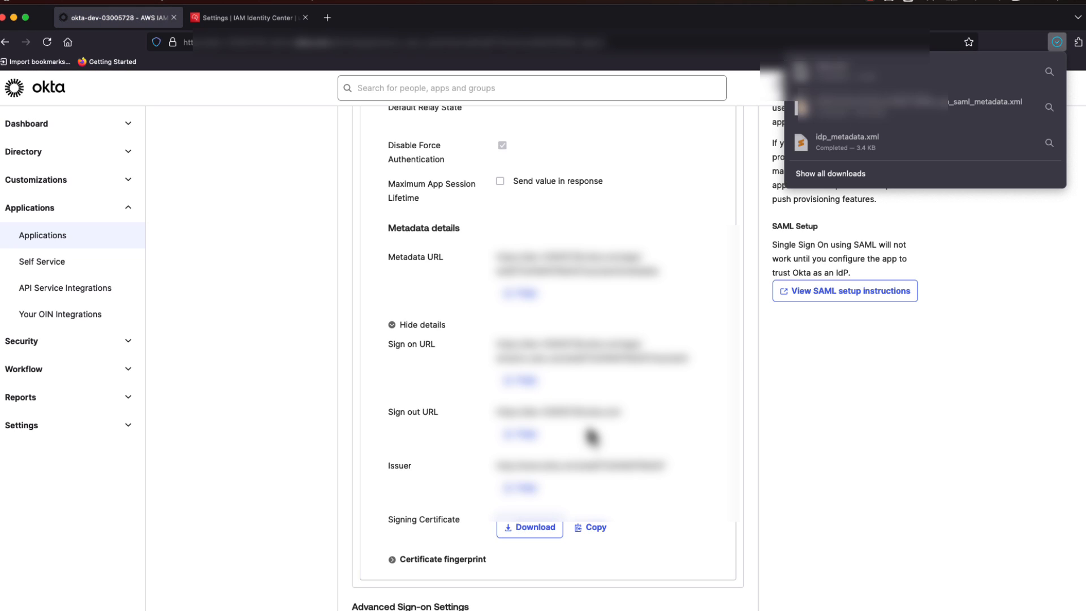
left_click(530, 528)
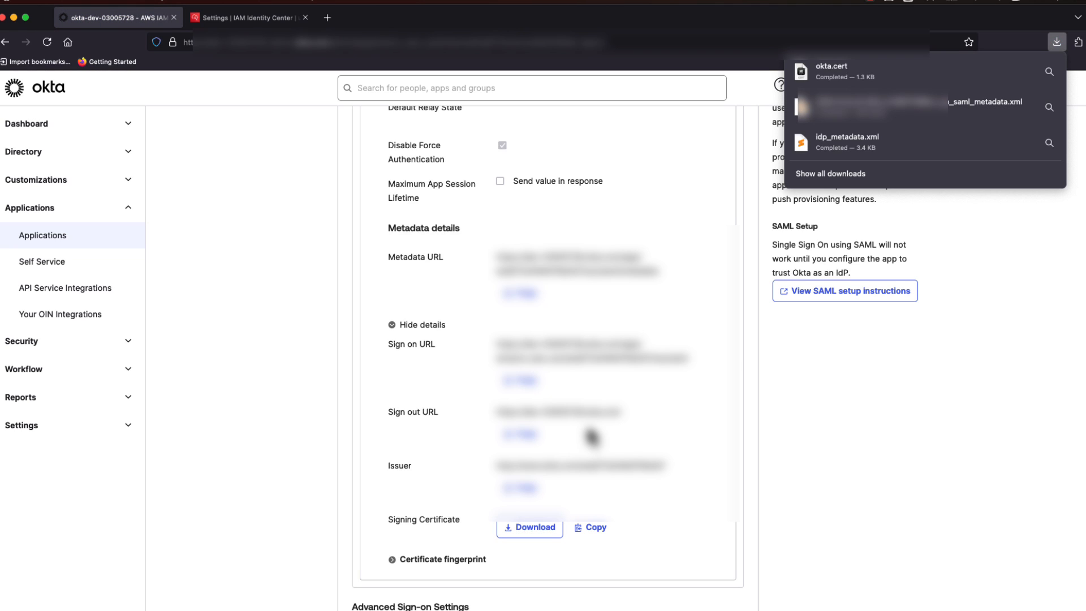
mouse_move(547, 401)
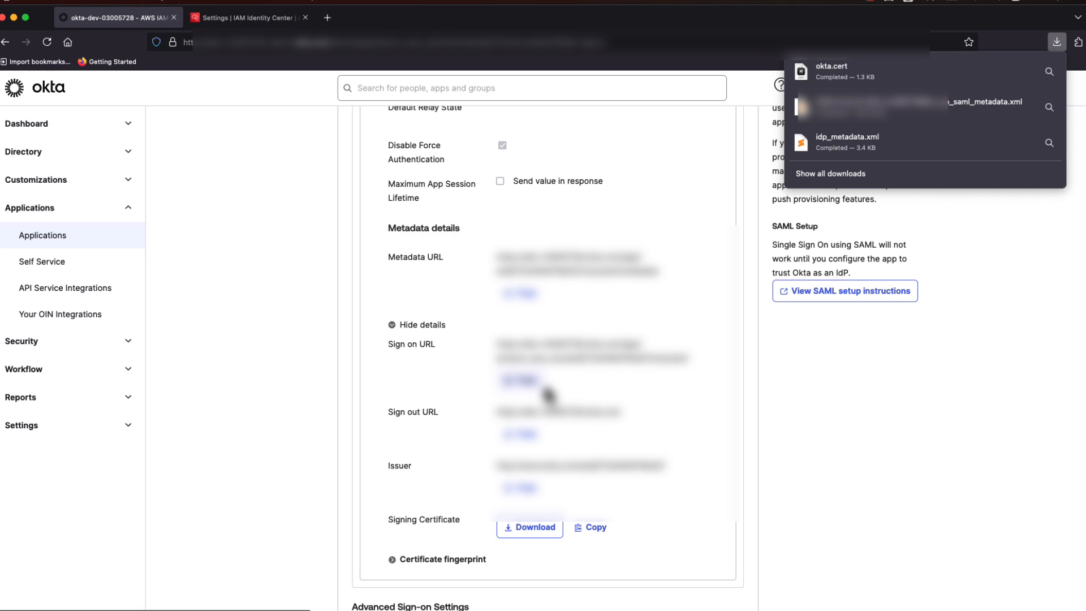
mouse_move(429, 354)
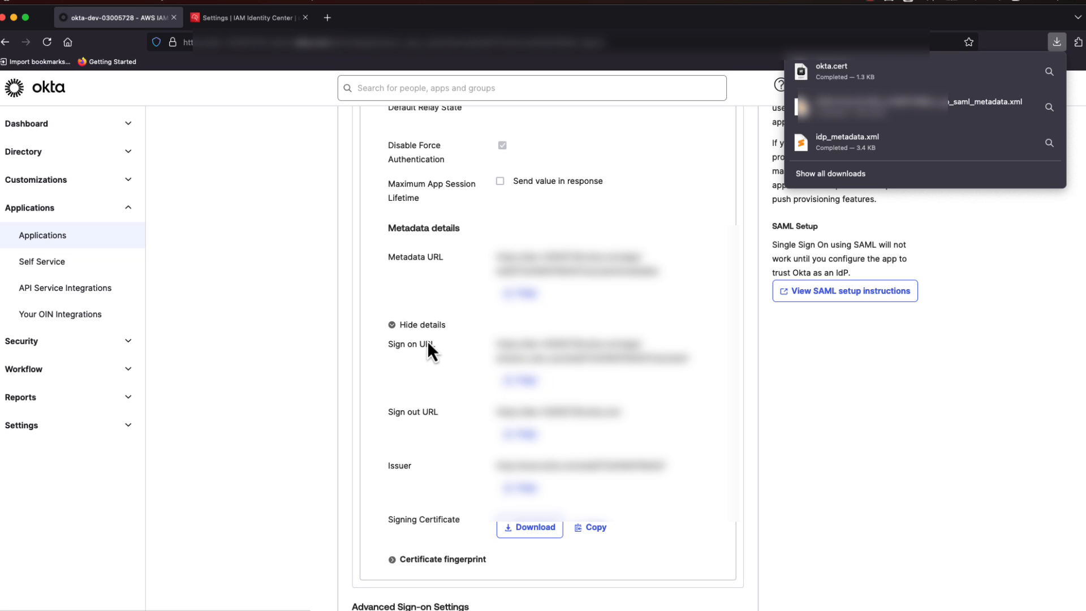
Step: In Identity Center Settings, choose Change identity source from the Identity source Actions menu
left_click(254, 18)
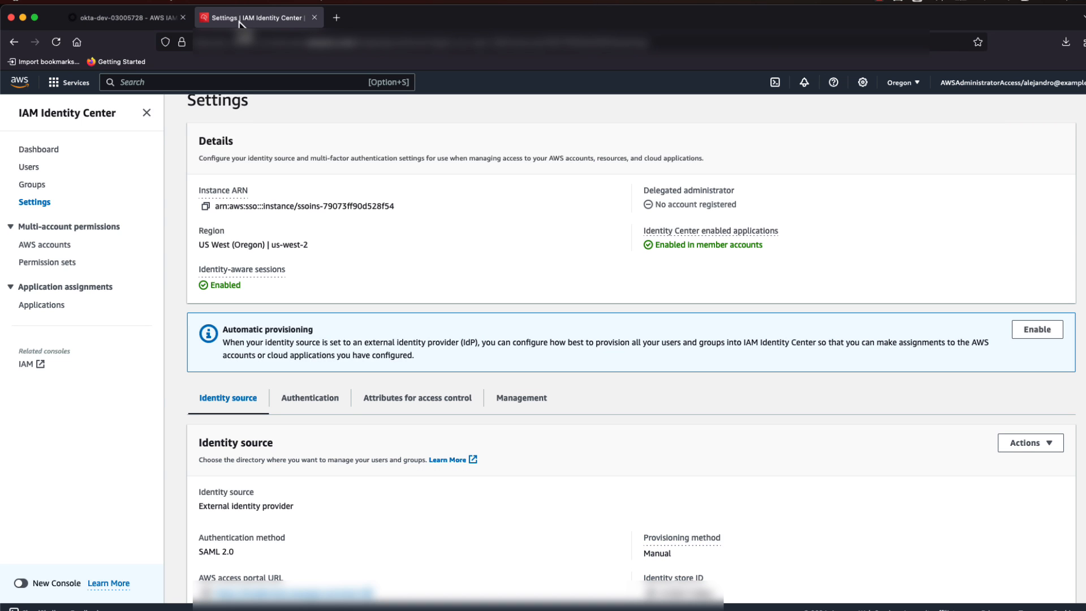
mouse_move(254, 27)
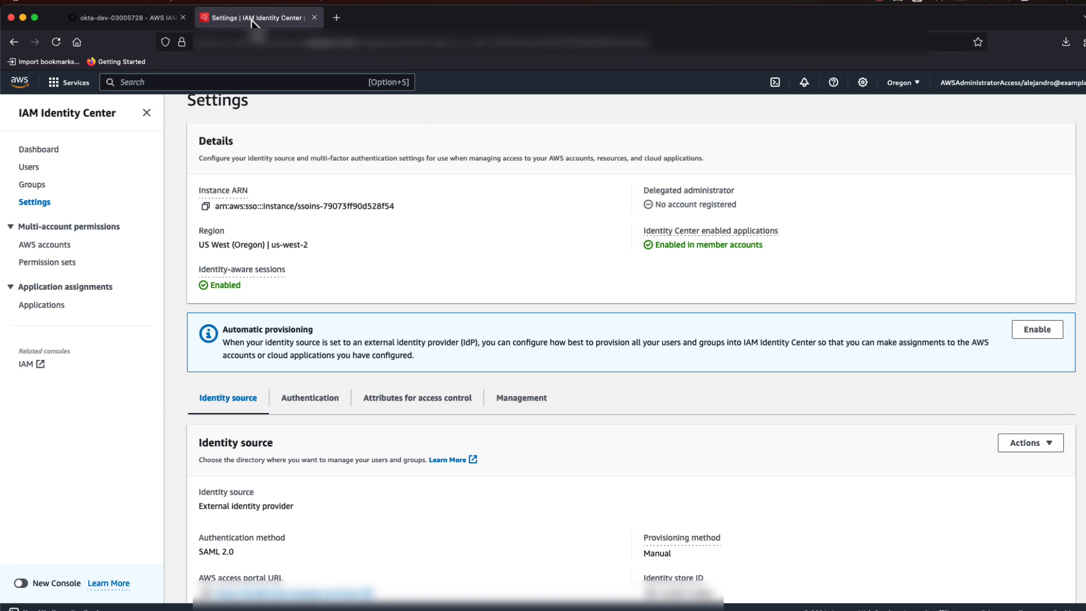
mouse_move(190, 90)
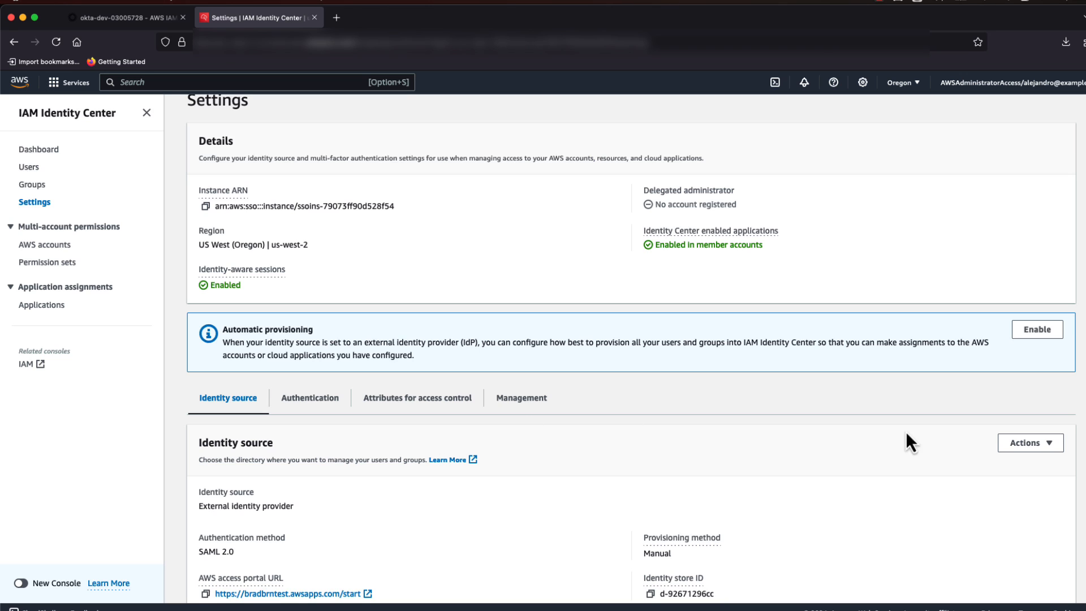
left_click(1029, 444)
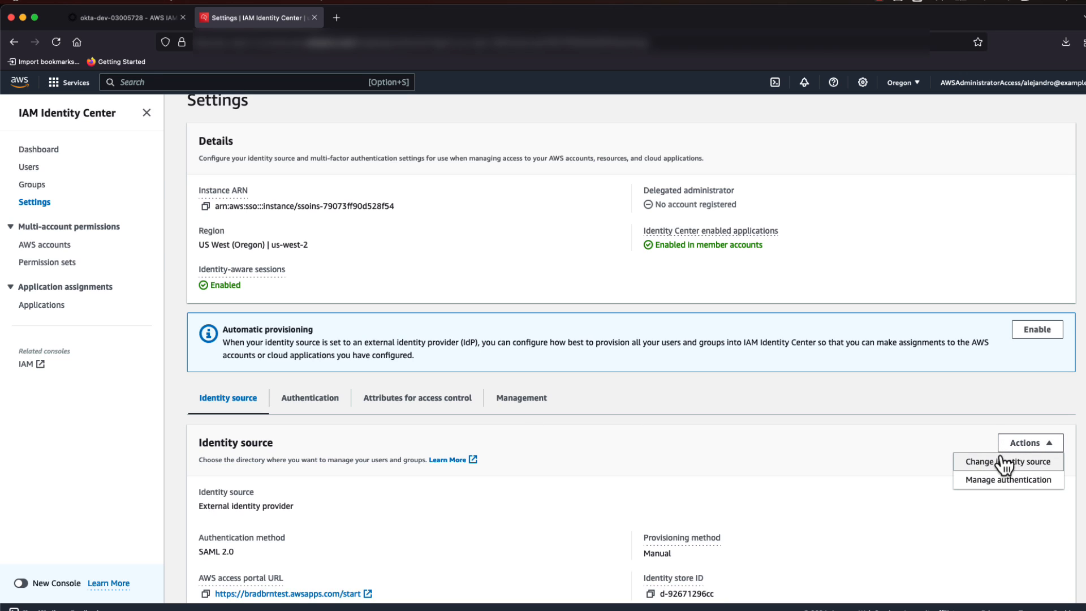
left_click(1009, 461)
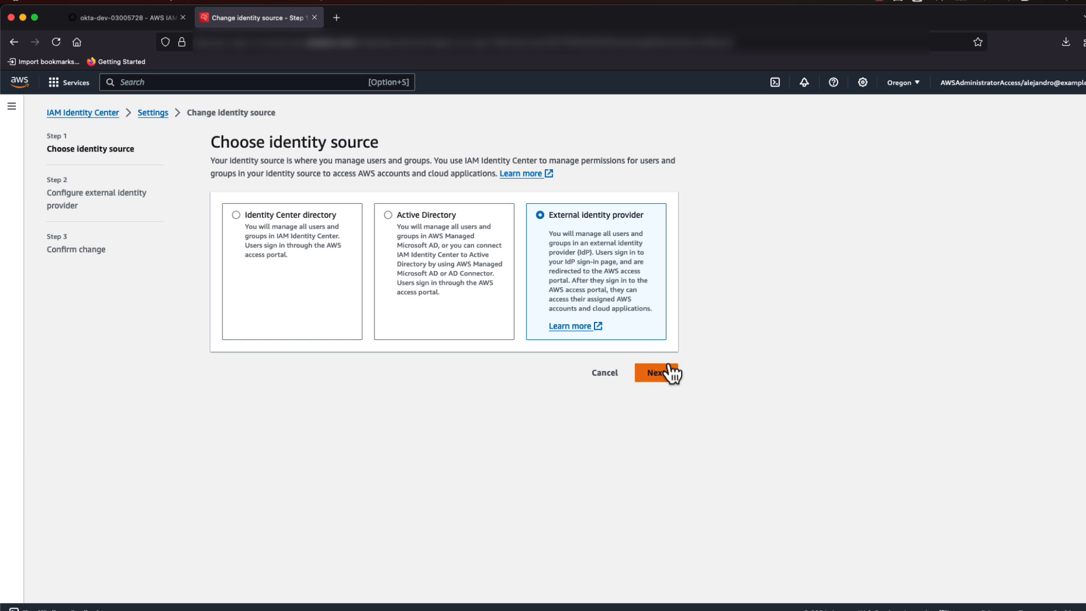
Step: Download the Identity Center service provider metadata file for configuring Okta
left_click(657, 373)
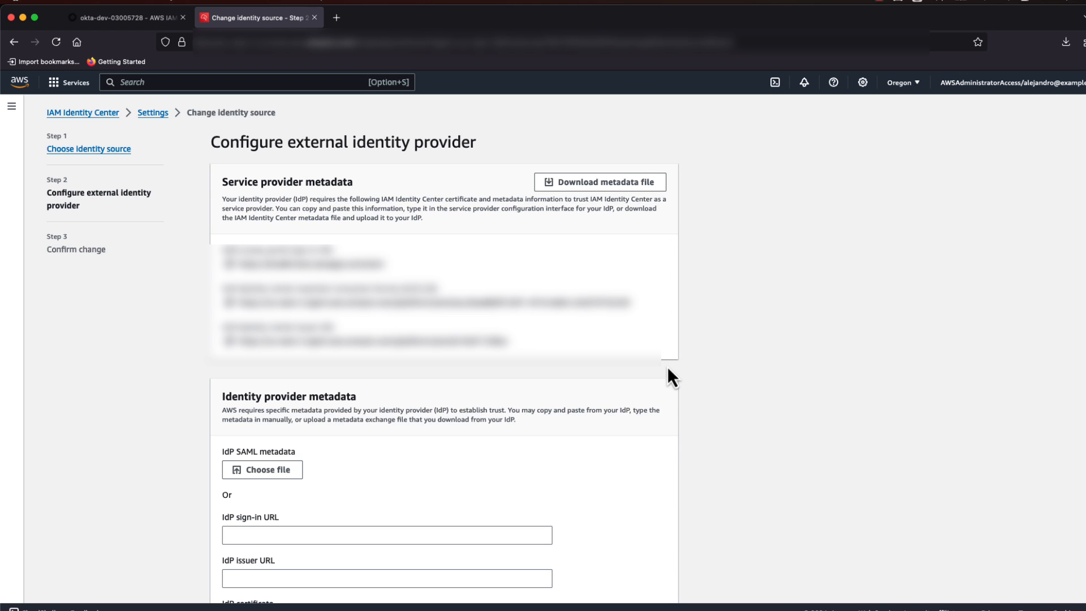
scroll("down", 3)
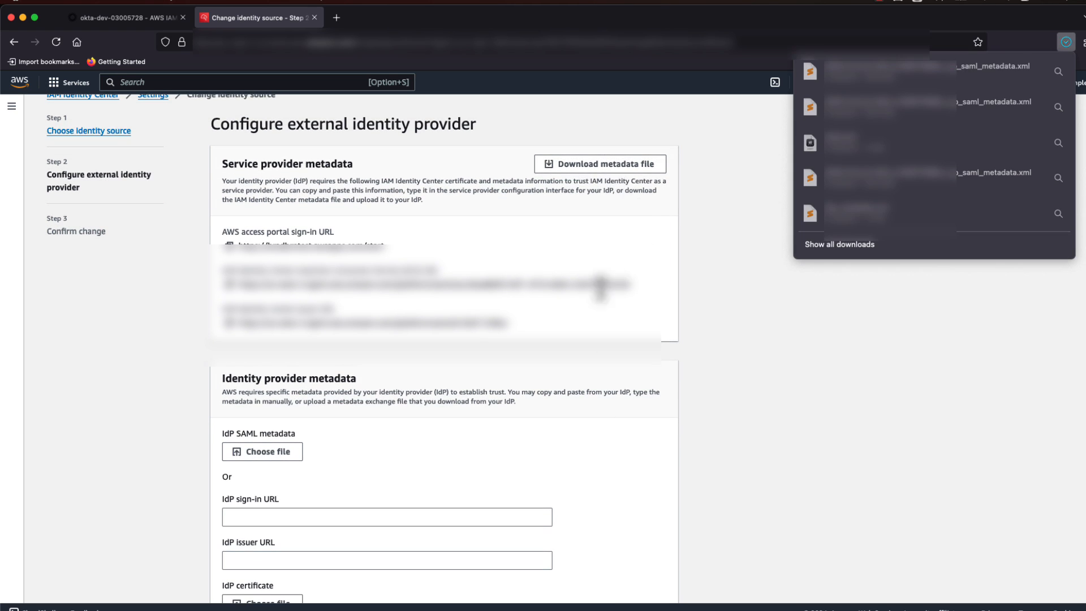
scroll("down", 3)
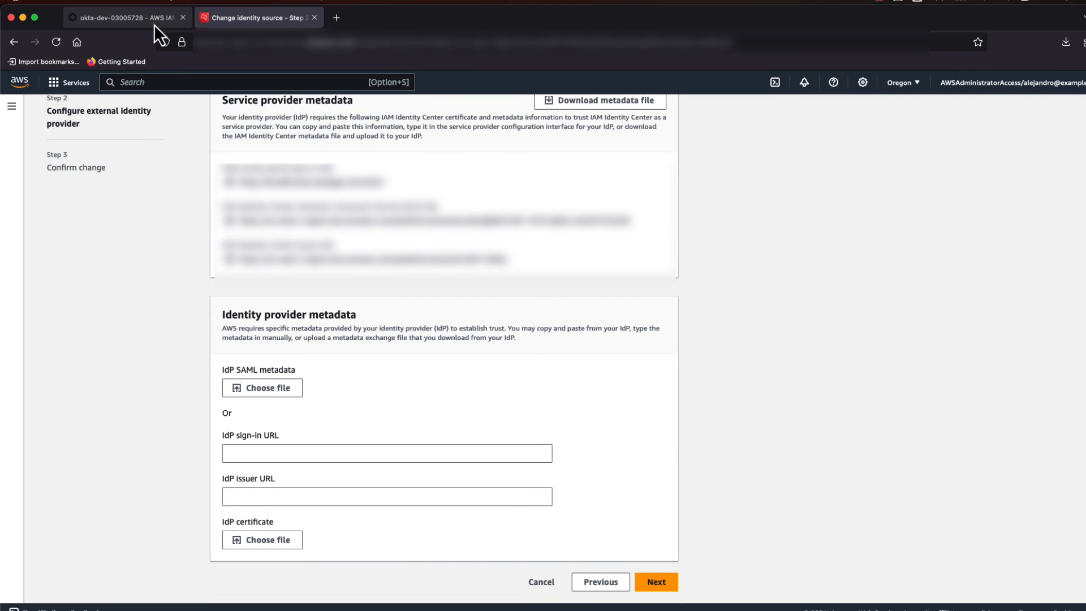
Step: Copy Okta's Sign on URL and Issuer into the IdP sign-in URL and IdP issuer URL fields
left_click(125, 19)
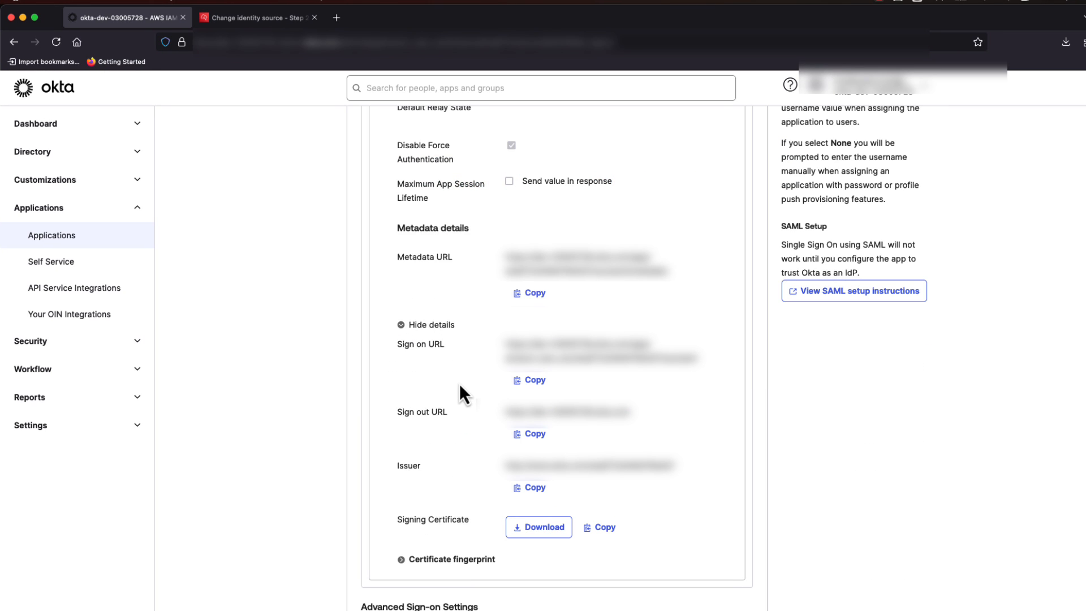
mouse_move(516, 397)
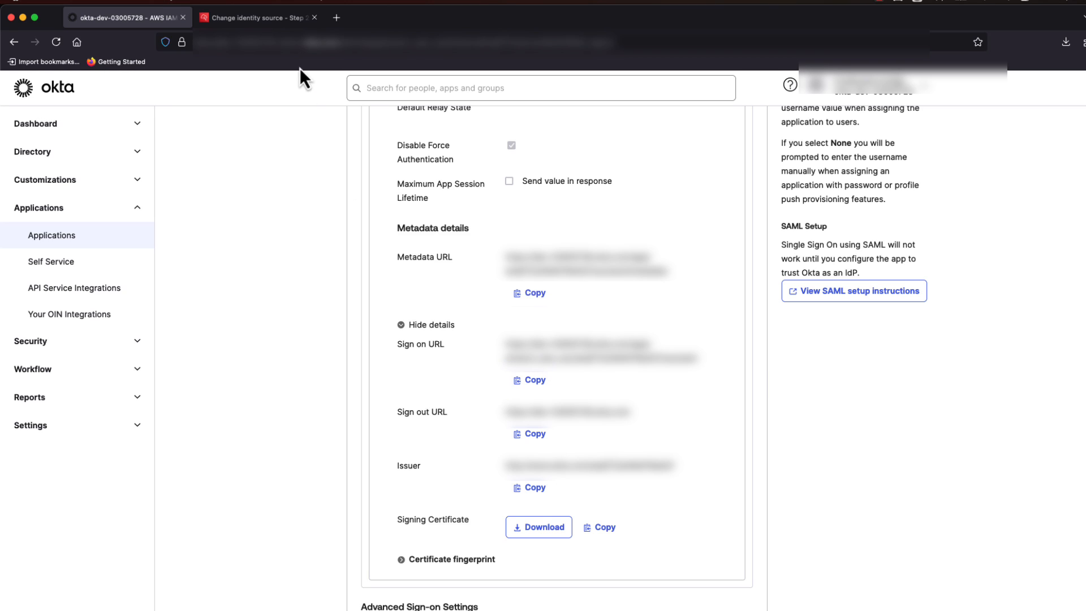
left_click(260, 17)
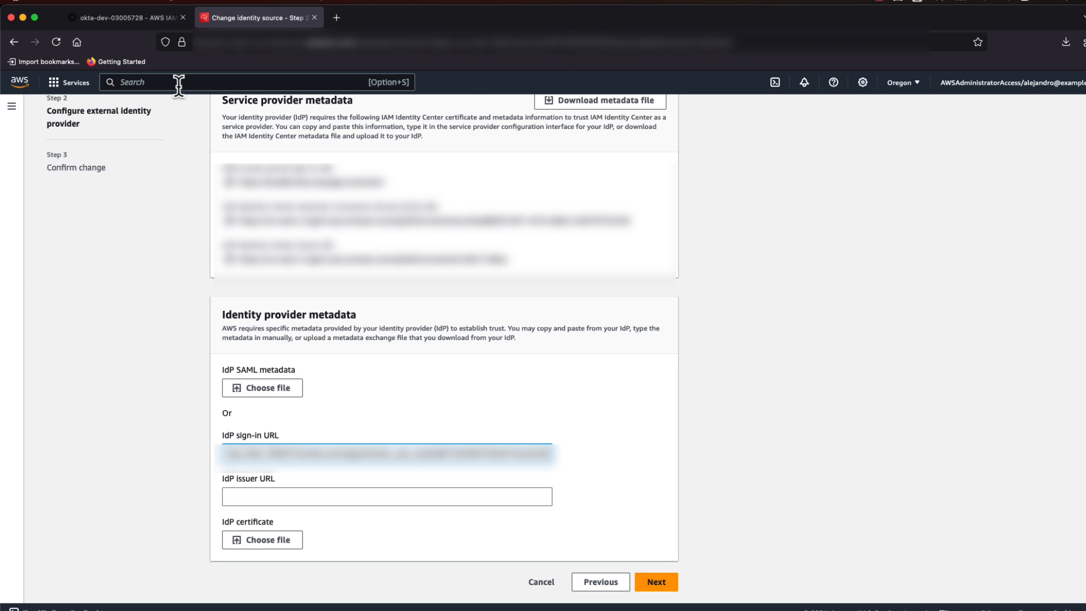
left_click(125, 17)
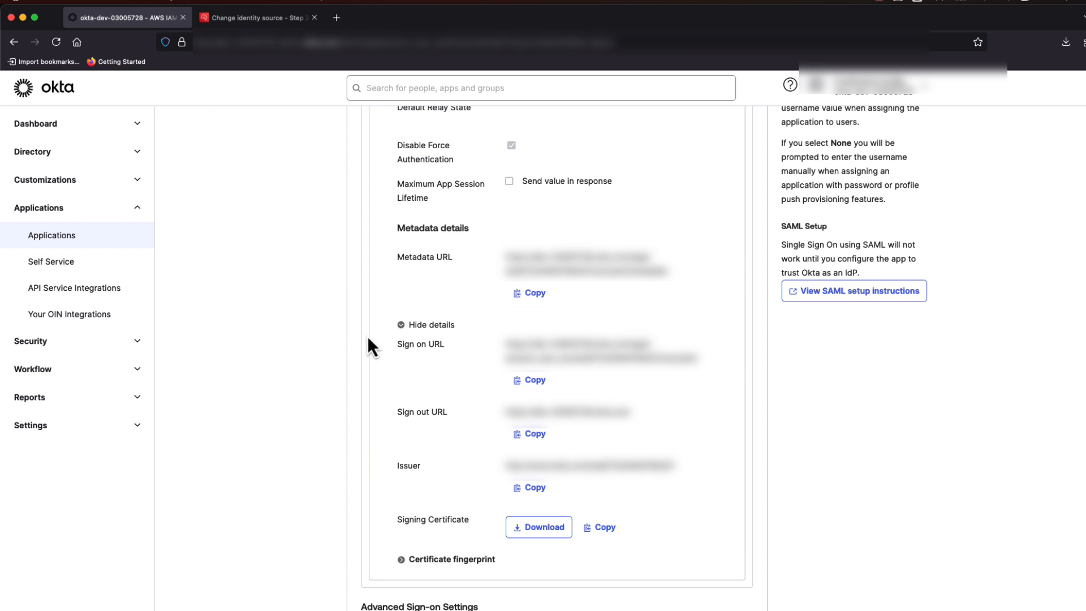
left_click(528, 487)
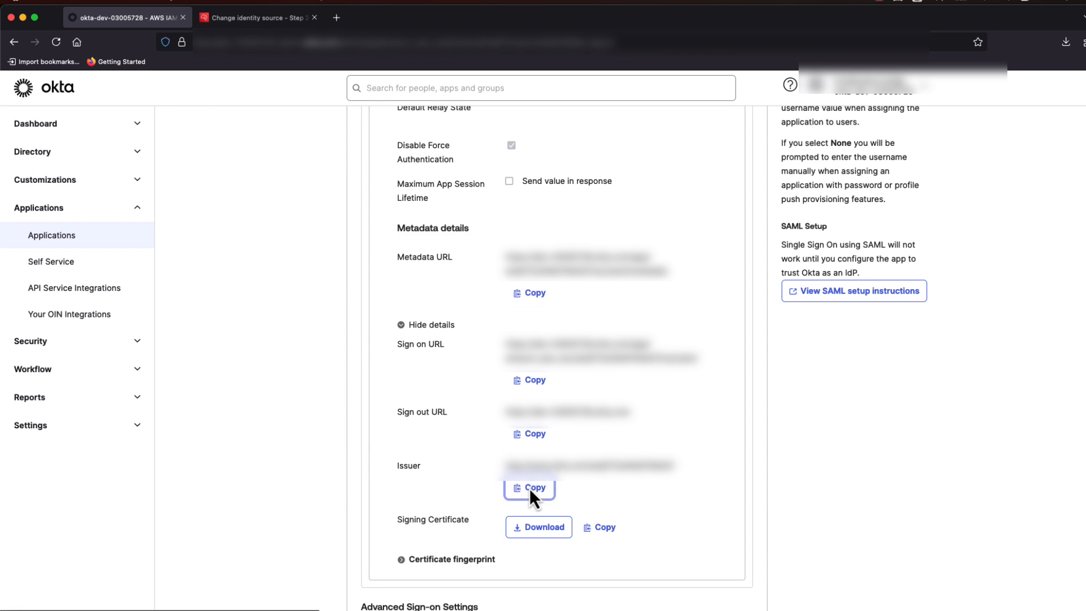
left_click(258, 18)
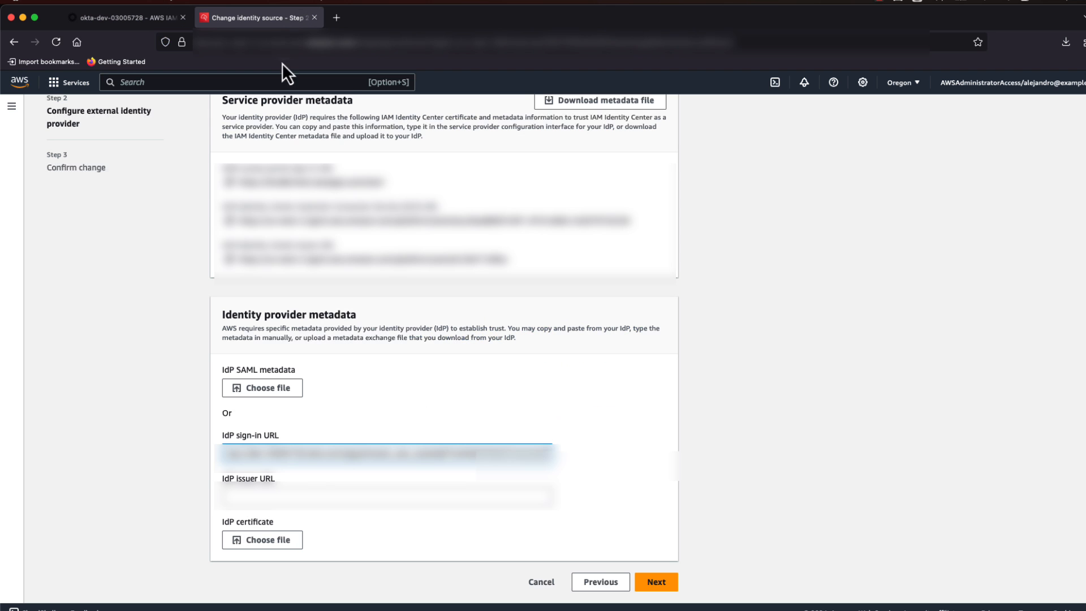
left_click(387, 510)
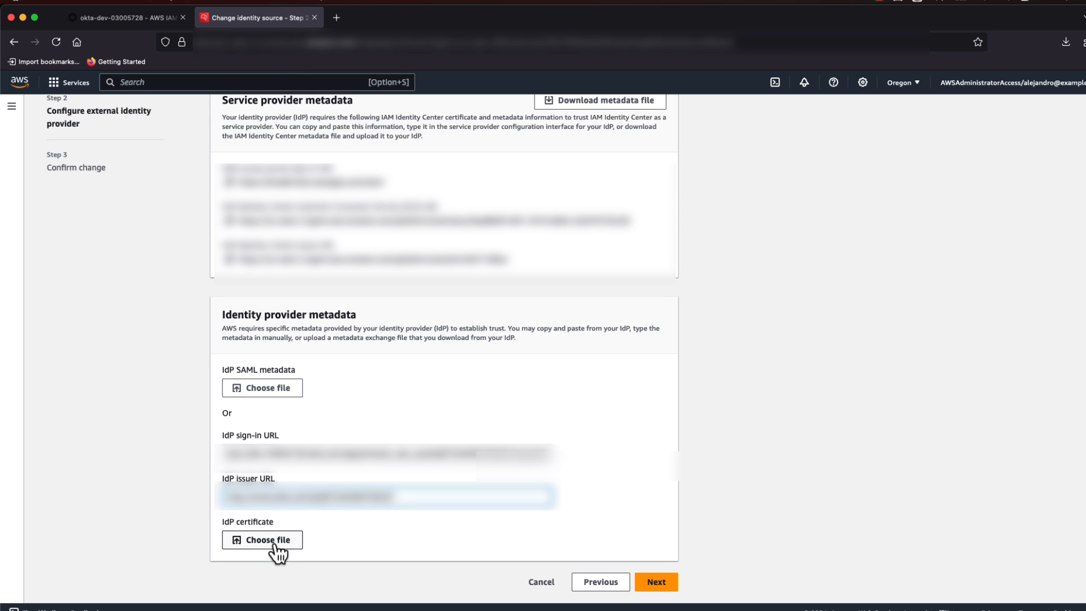
Step: Upload the downloaded okta.cert as the IdP certificate
left_click(262, 540)
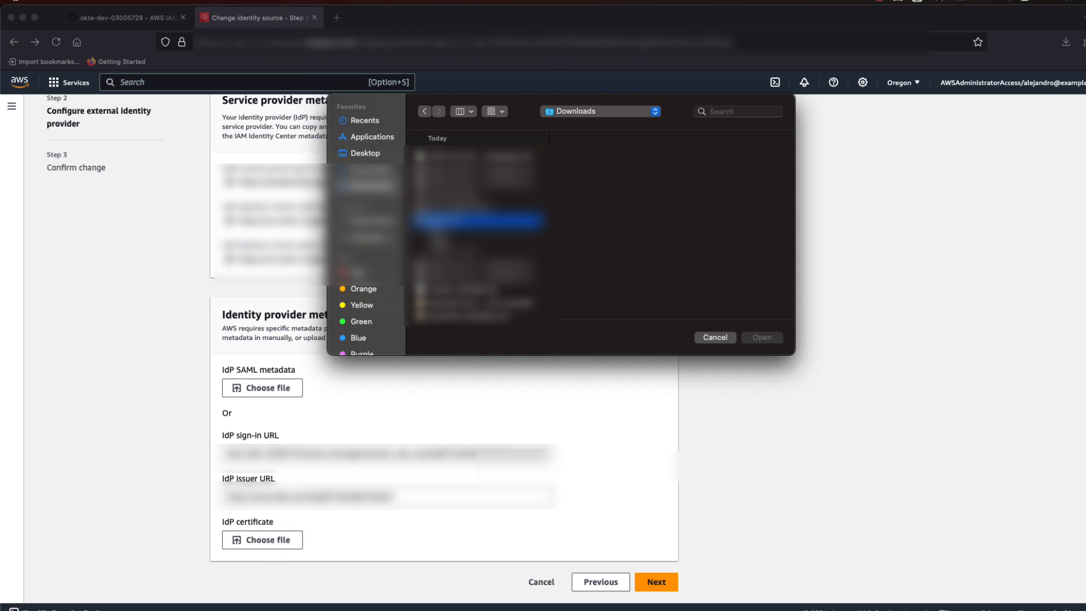
left_click(762, 337)
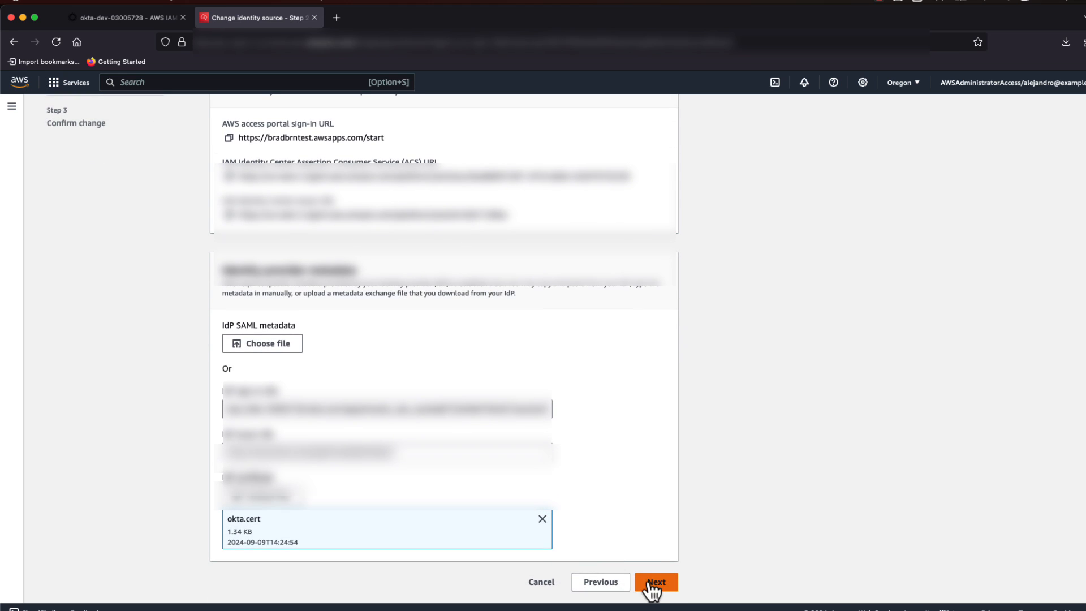
Step: Review the change, confirm with ACCEPT, and switch the identity source to External identity provider
left_click(656, 581)
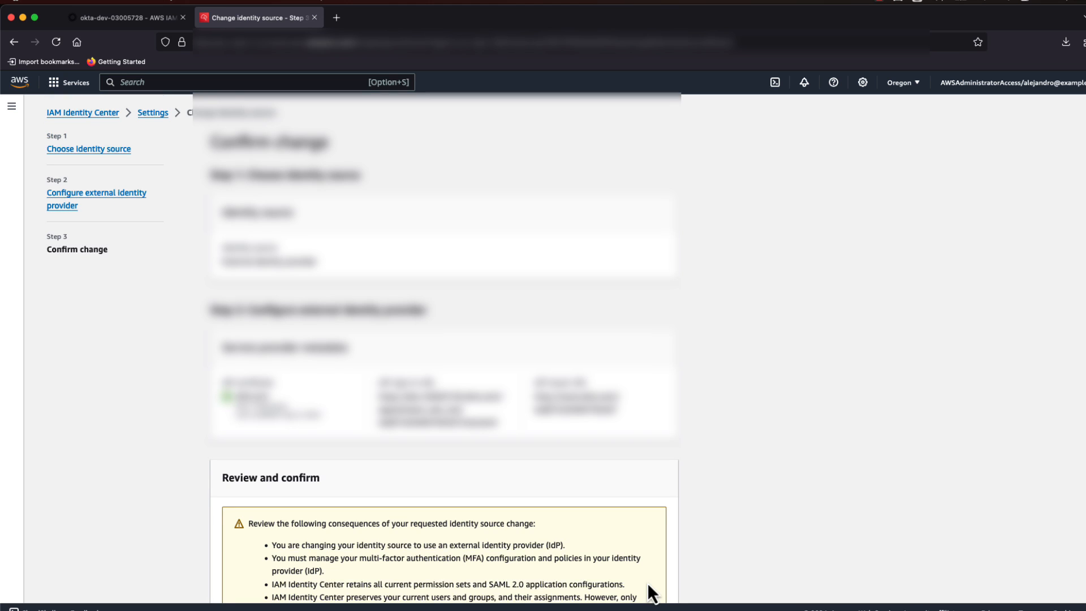
scroll("down", 3)
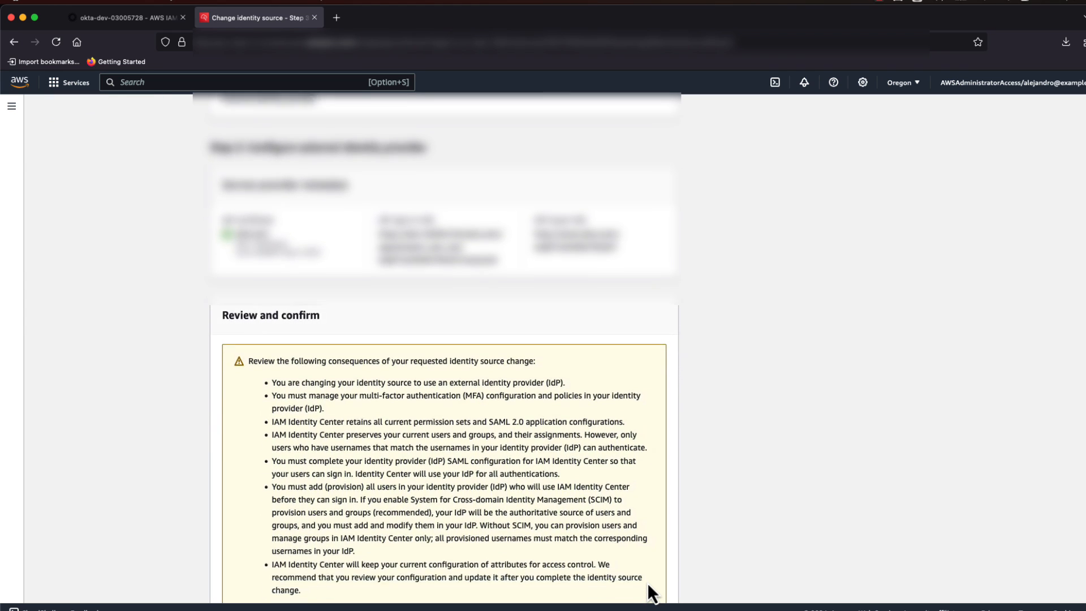
scroll("down", 3)
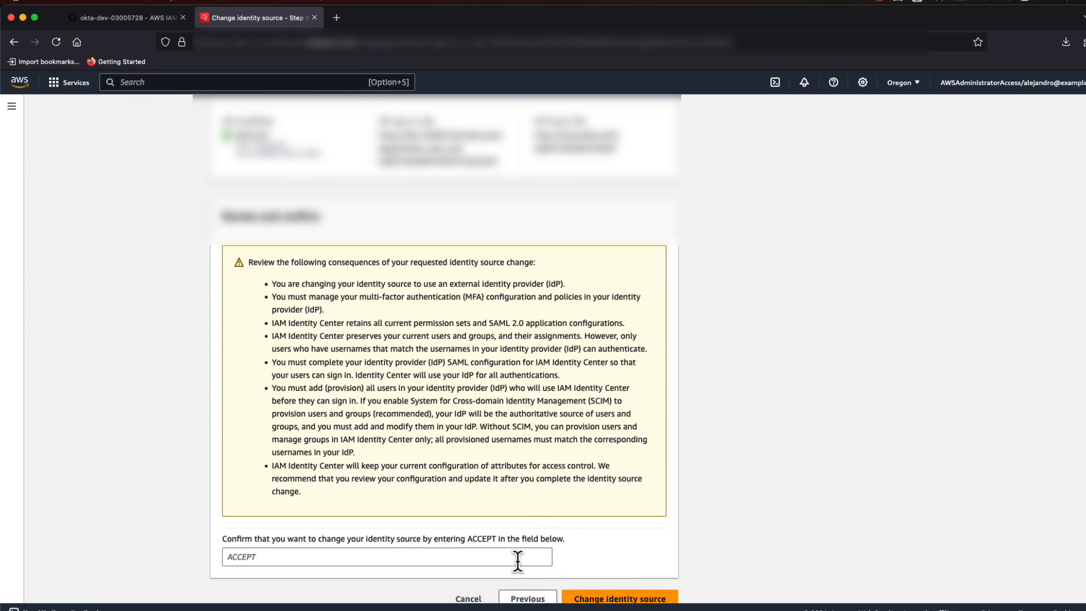
type("A")
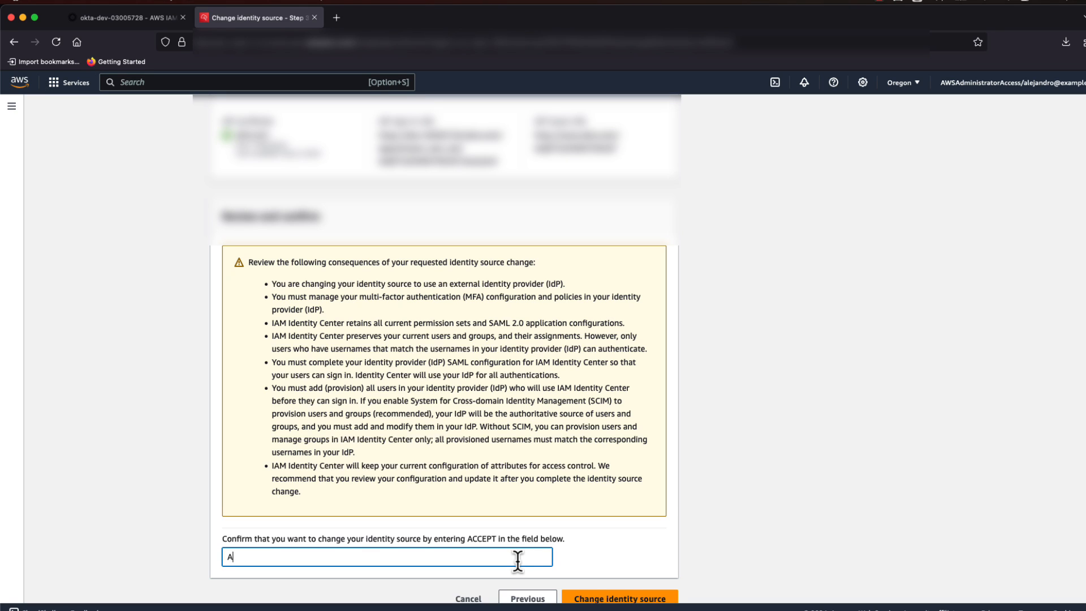
type("CCEPT")
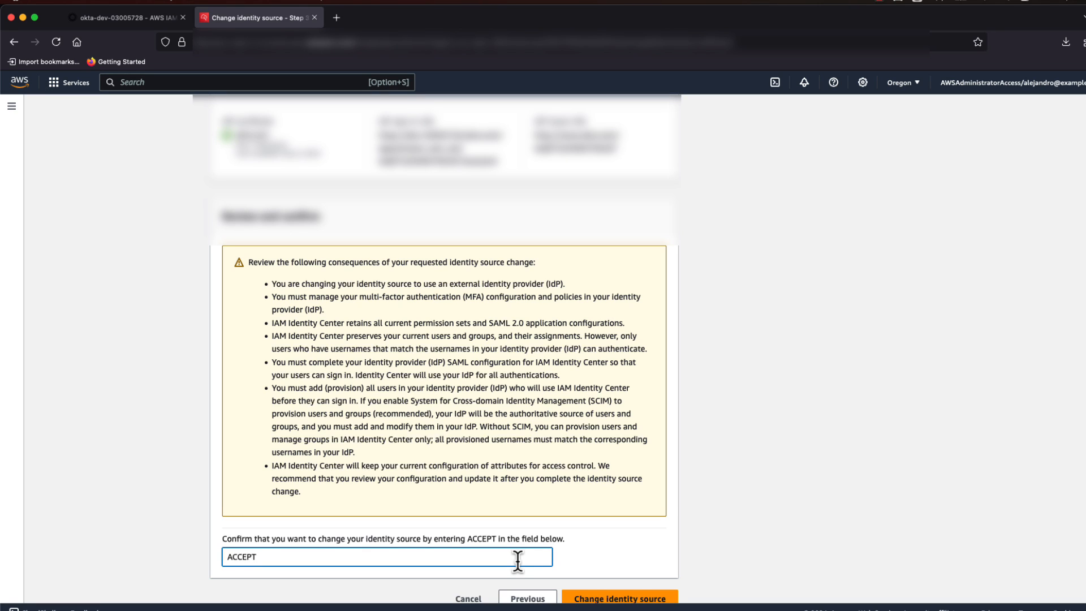
mouse_move(604, 606)
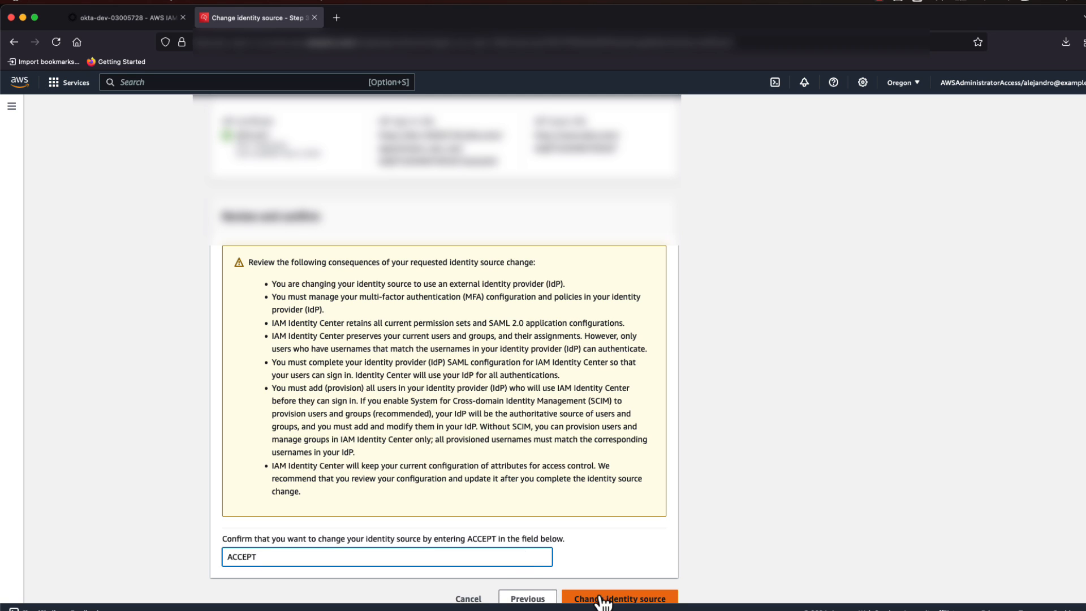
left_click(619, 597)
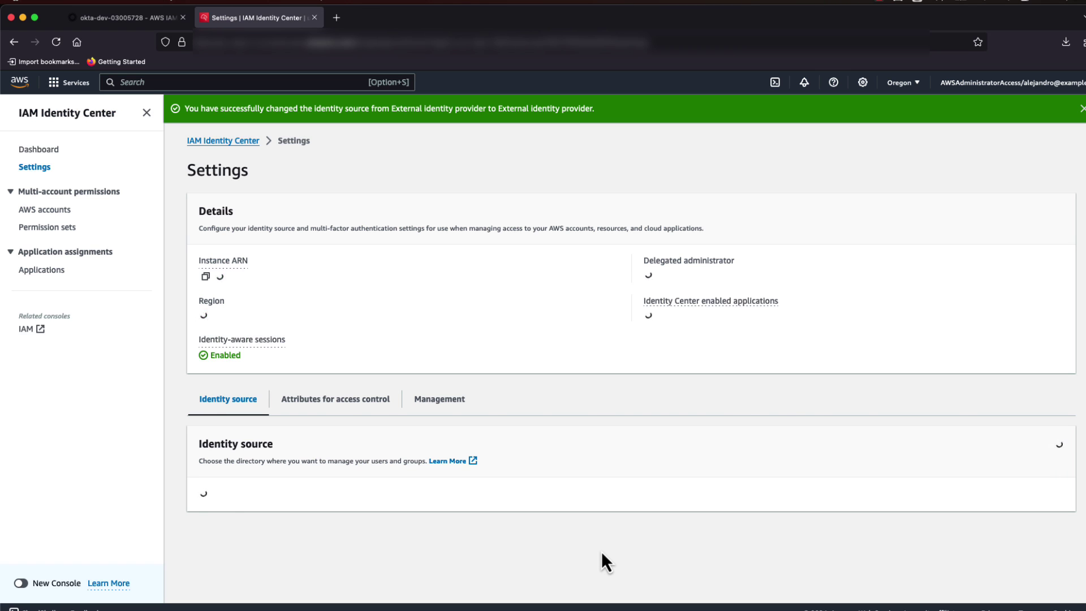
left_click(124, 17)
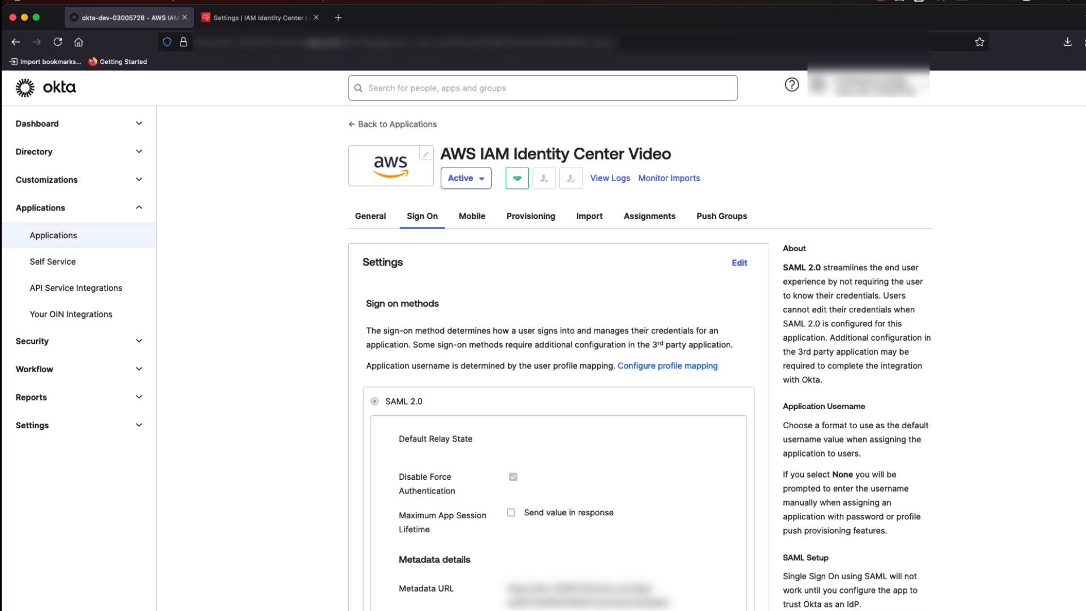
mouse_move(89, 208)
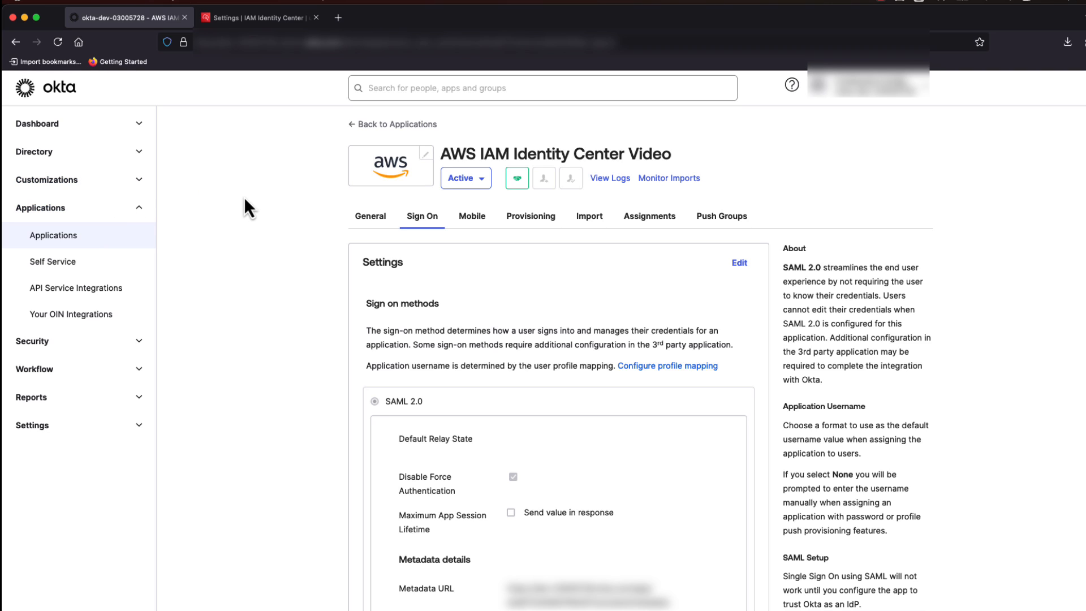
mouse_move(326, 212)
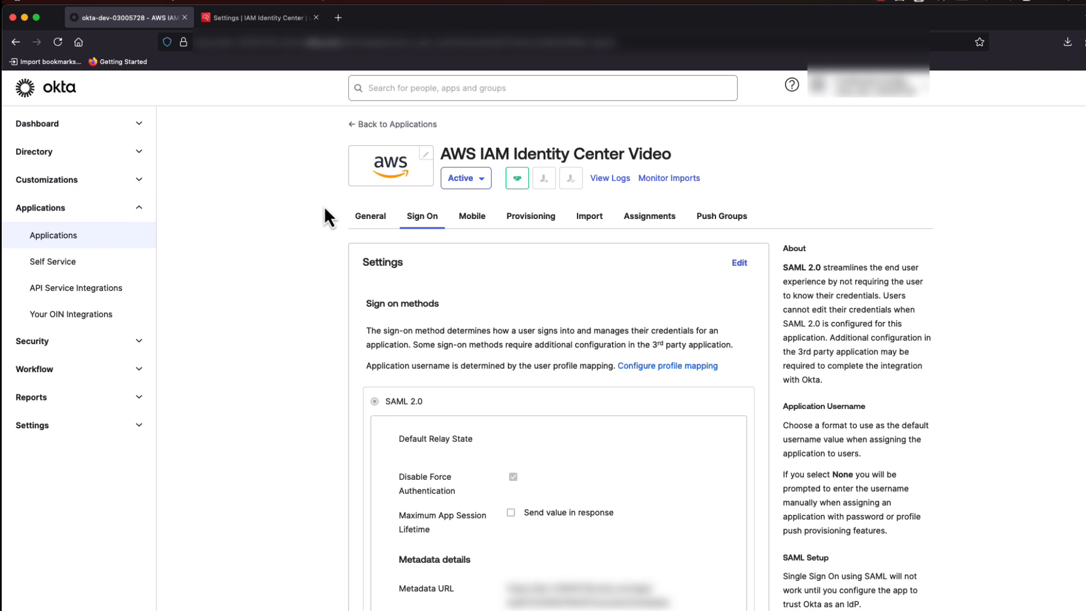
mouse_move(677, 182)
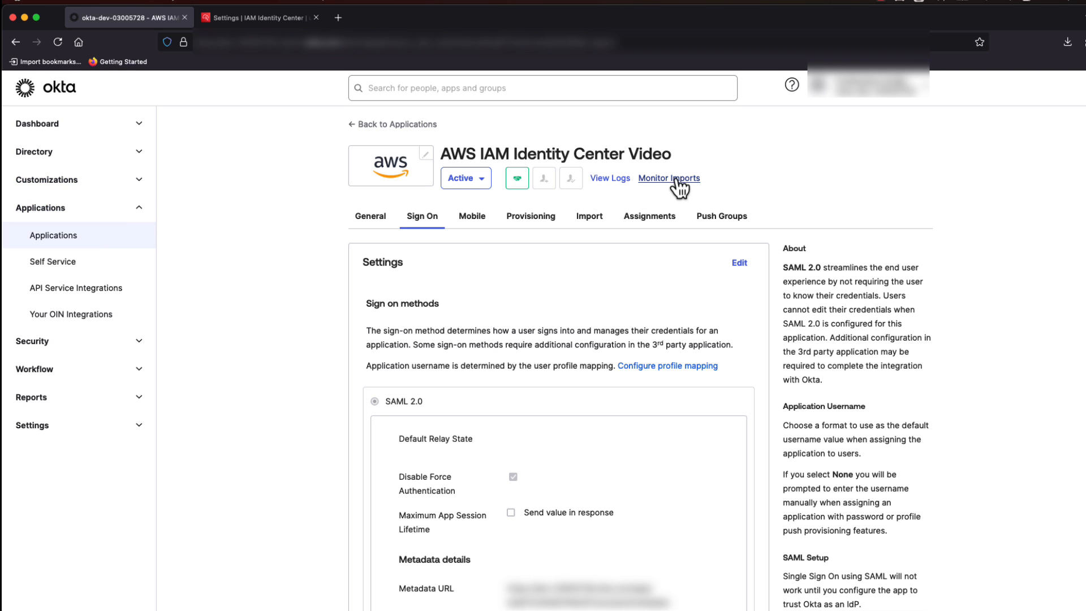
mouse_move(742, 208)
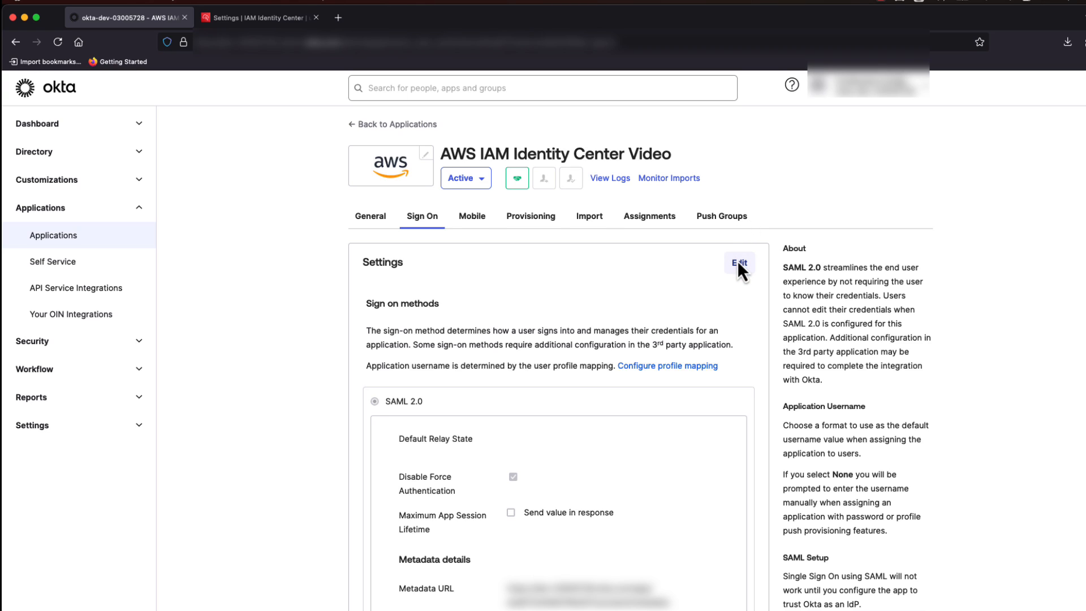
Step: Edit the Okta app's Sign On settings and move down to the AWS SSO ACS and issuer URL fields
left_click(739, 263)
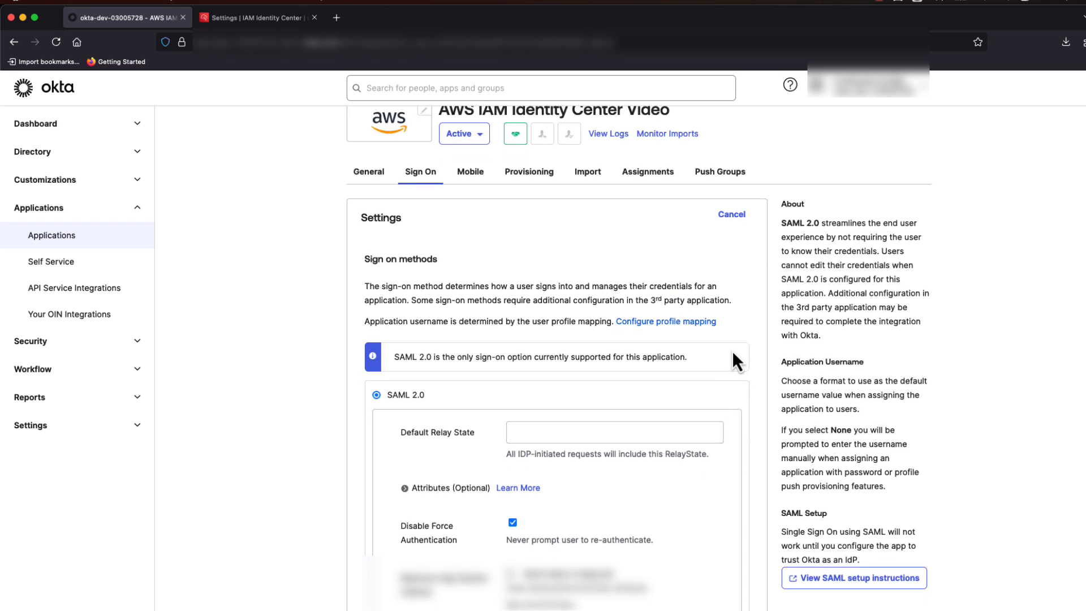
scroll("down", 3)
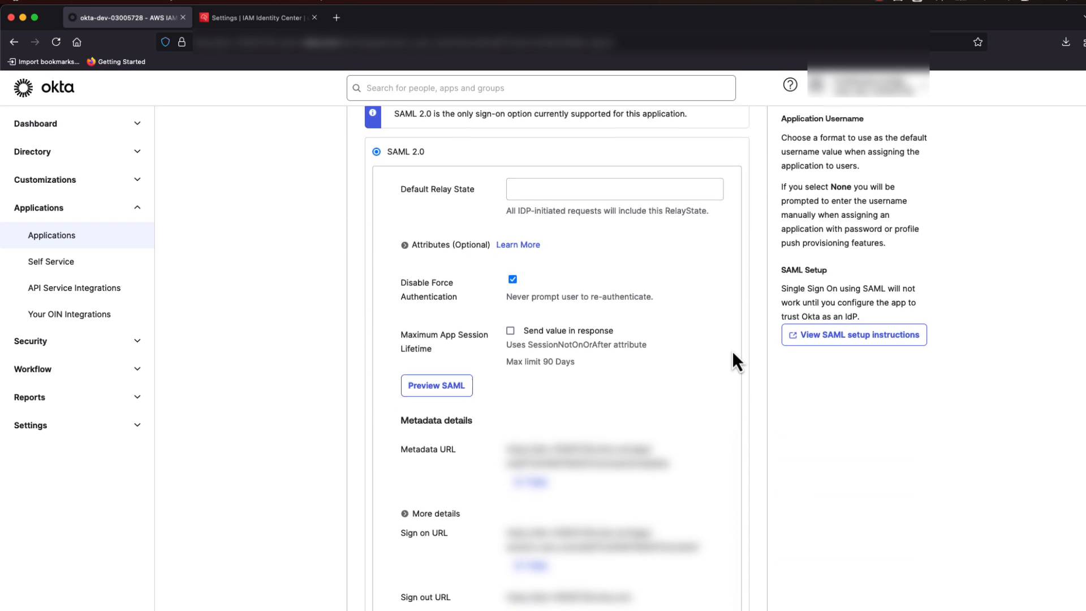
scroll("down", 3)
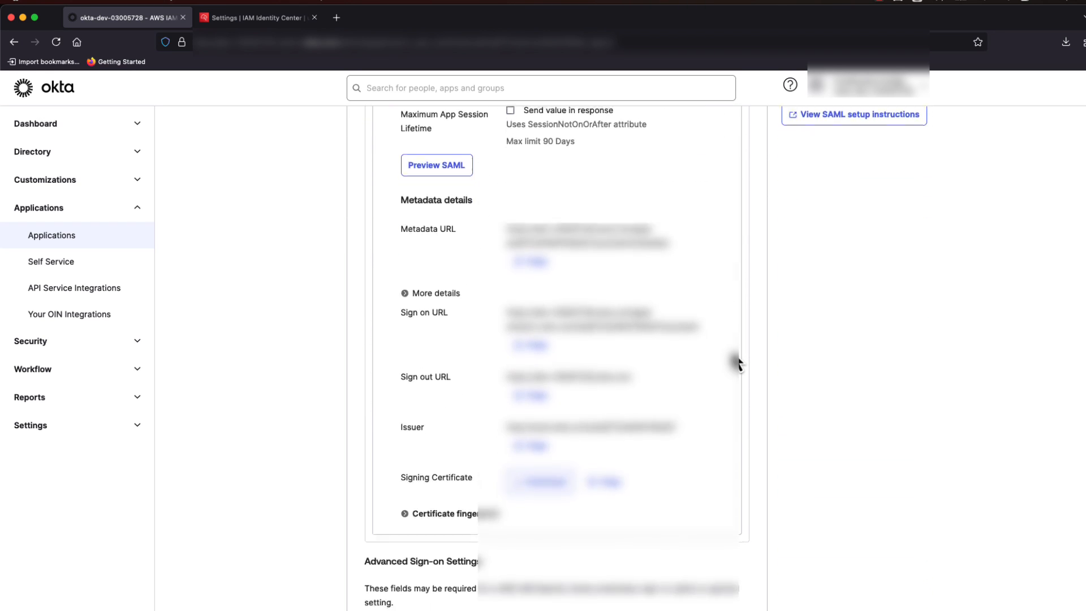
scroll("down", 3)
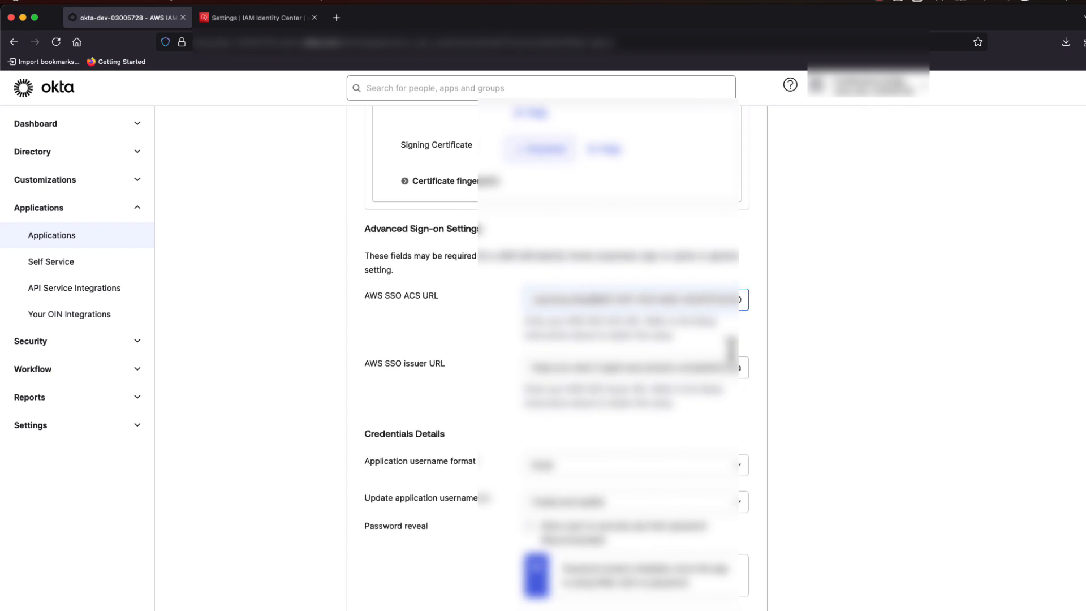
scroll("down", 3)
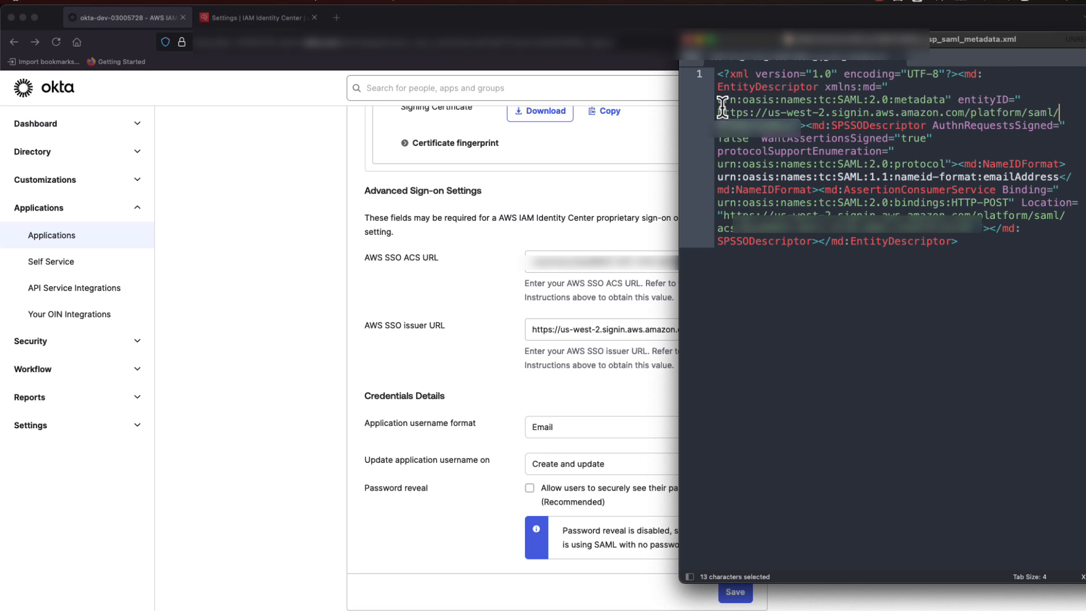
Step: Copy the entityID issuer URL and AssertionConsumerService ACS URL from the metadata XML for Okta
left_click(1023, 99)
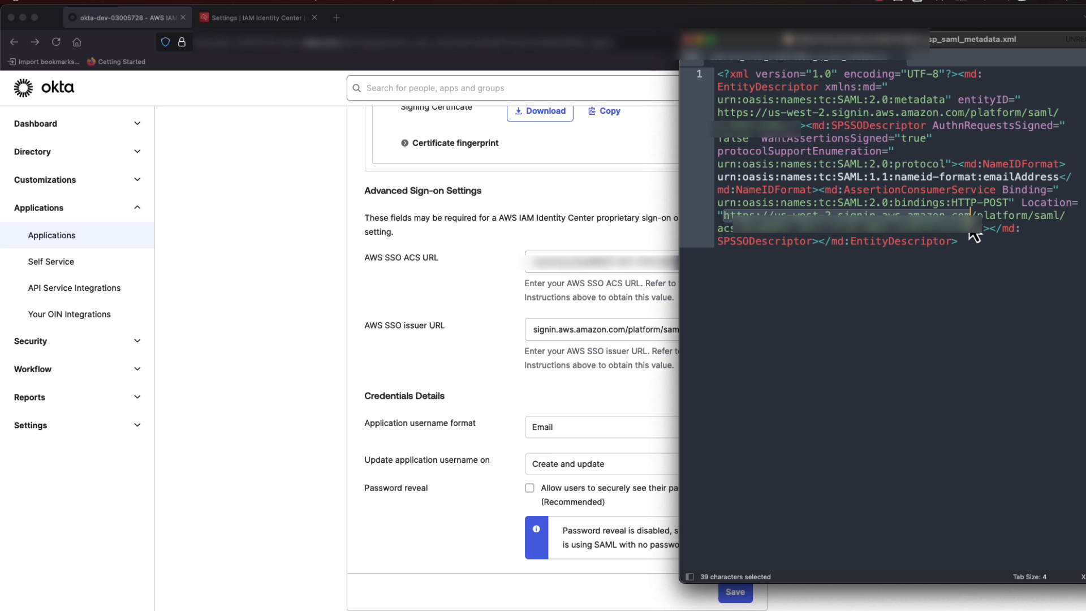
left_click_drag(973, 228, 842, 201)
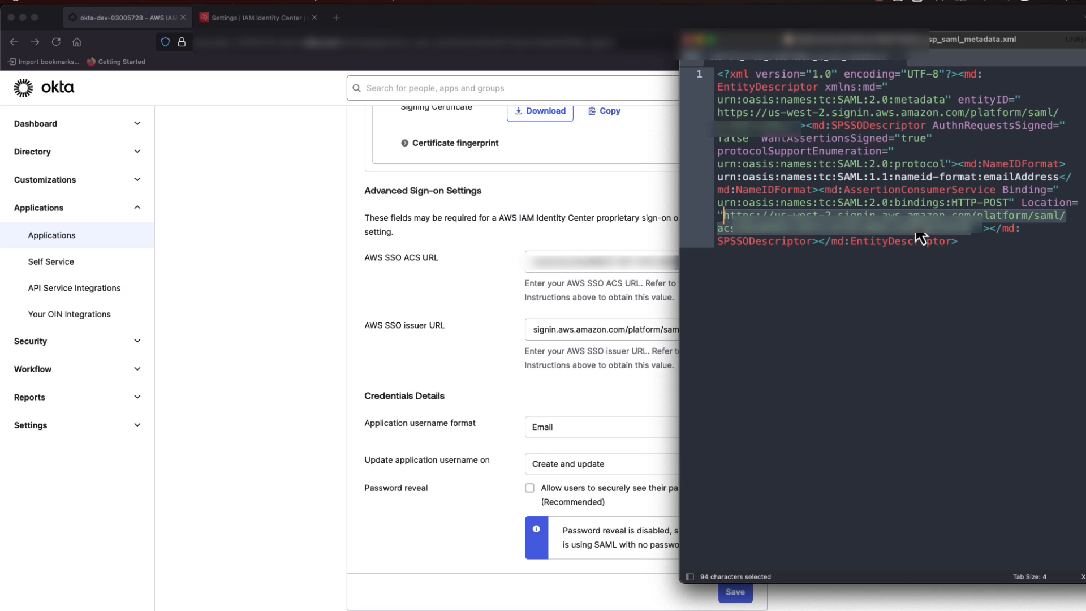
key("Cmd+c")
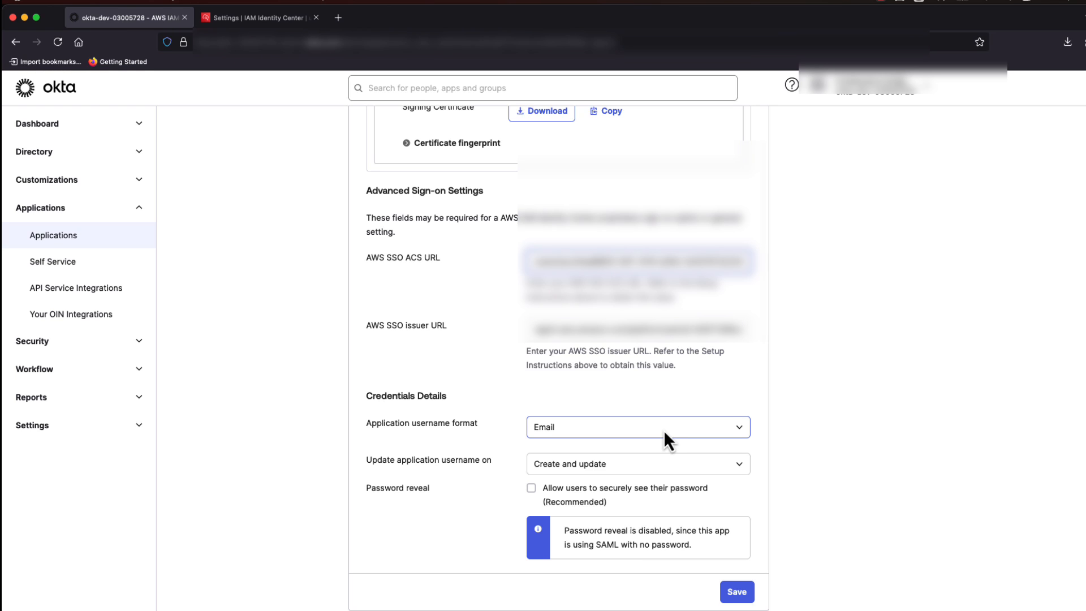
Step: Save the Okta sign-on settings with the AWS SSO ACS and issuer URLs
scroll("down", 3)
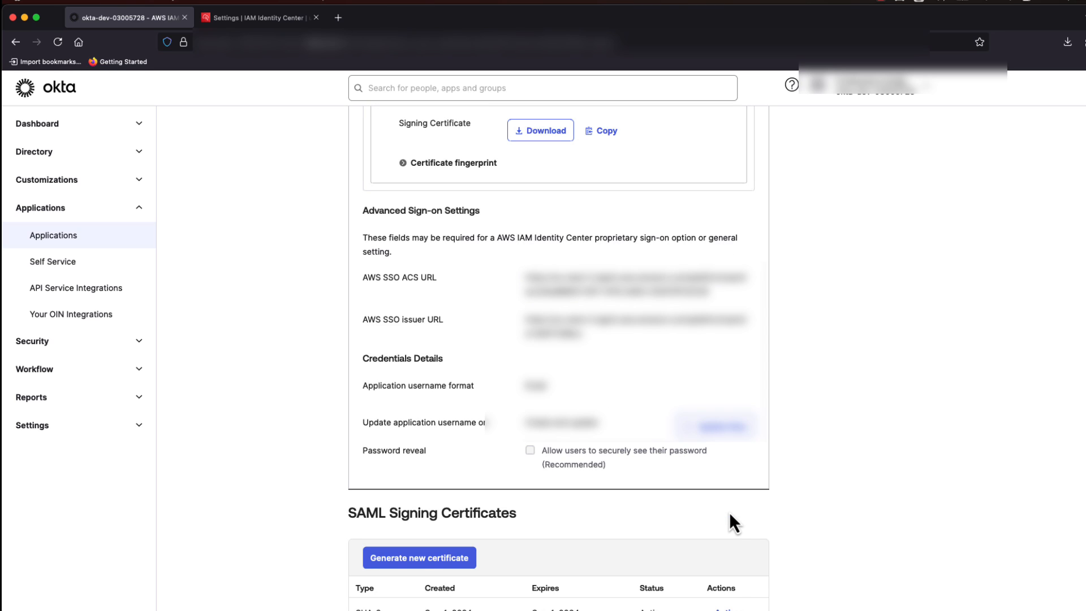
left_click(258, 17)
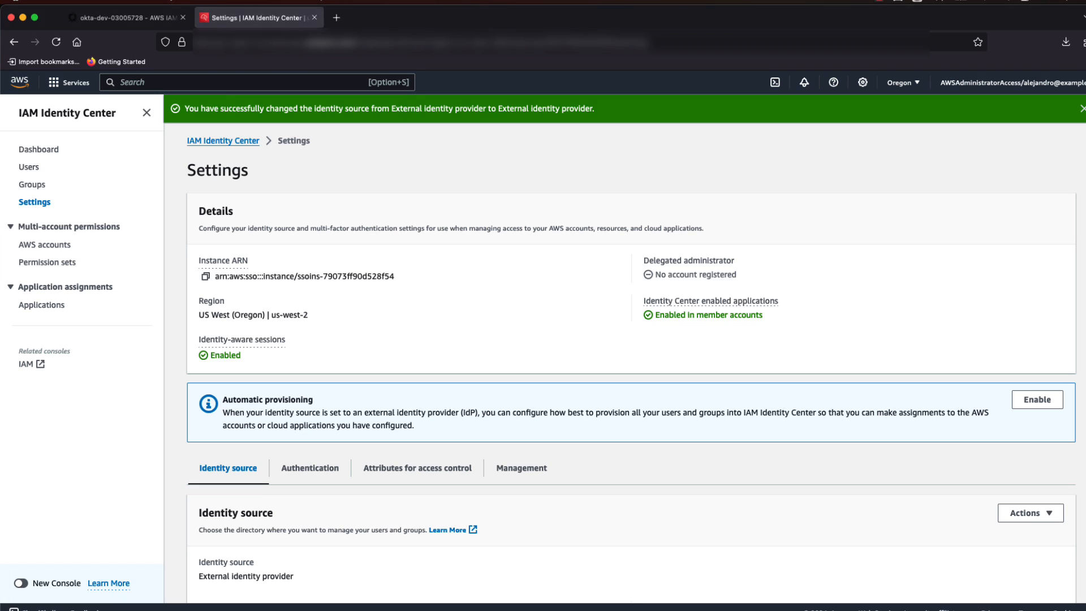
mouse_move(259, 218)
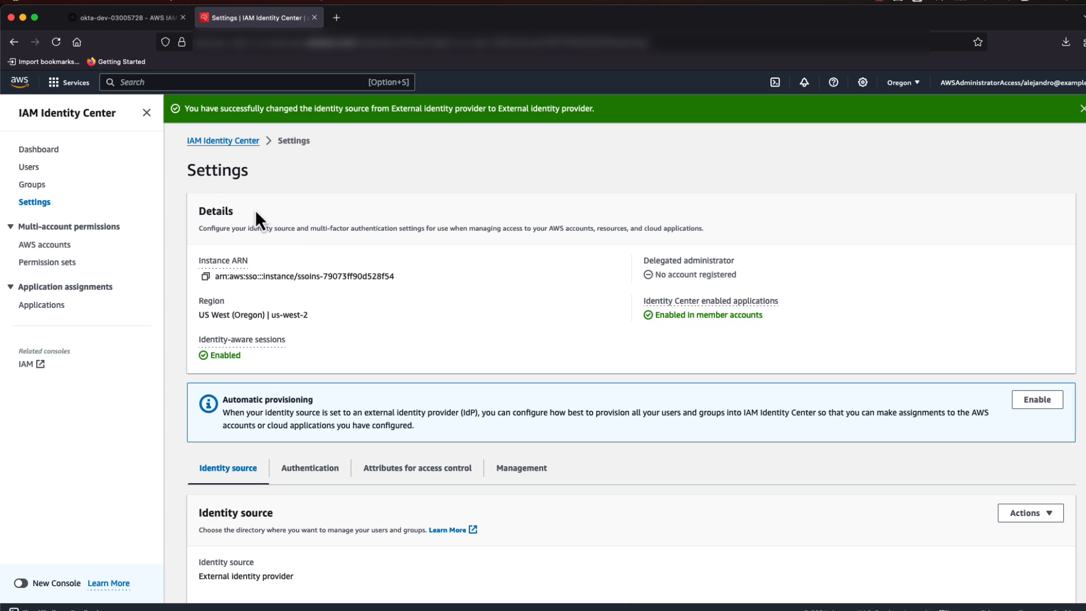
mouse_move(694, 353)
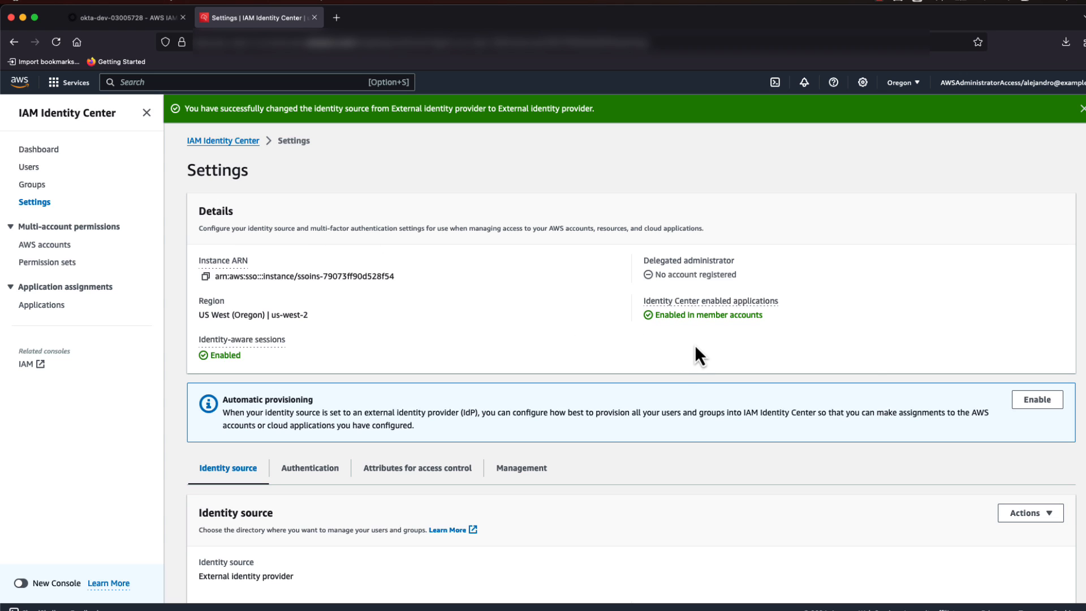
Step: Enable automatic provisioning so Identity Center shows its SCIM endpoint and access token
left_click(1035, 399)
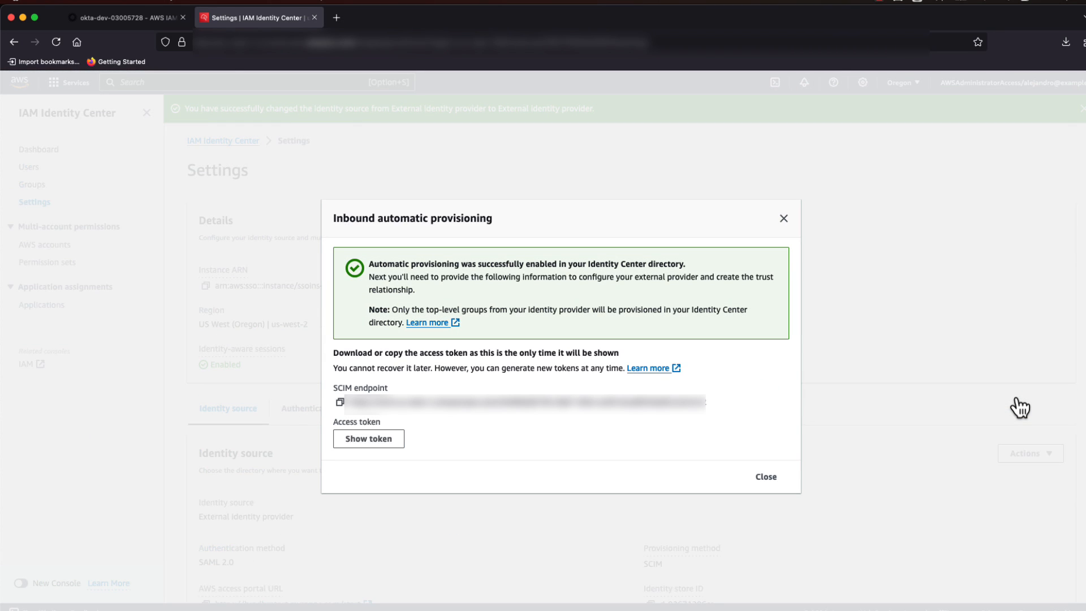
mouse_move(904, 397)
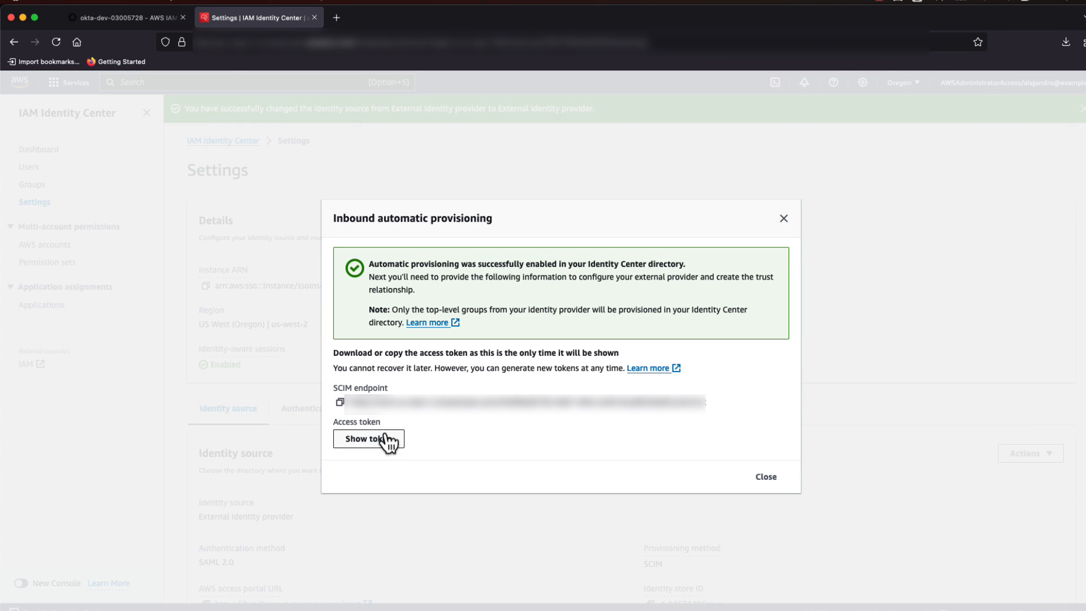
Step: Reveal the SCIM access token, then switch back to the Okta application
left_click(368, 439)
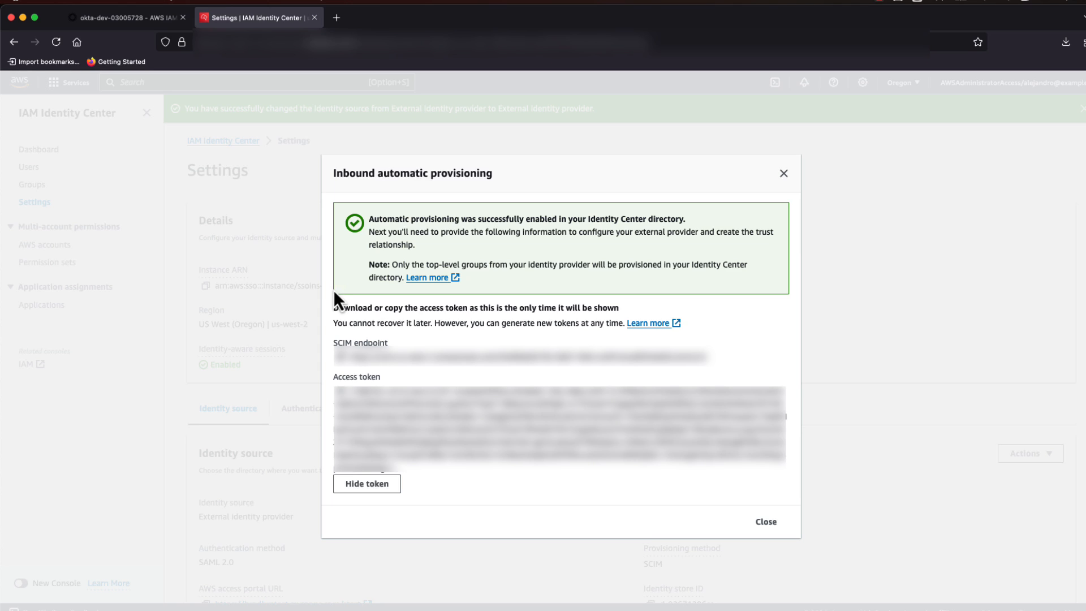
left_click(130, 18)
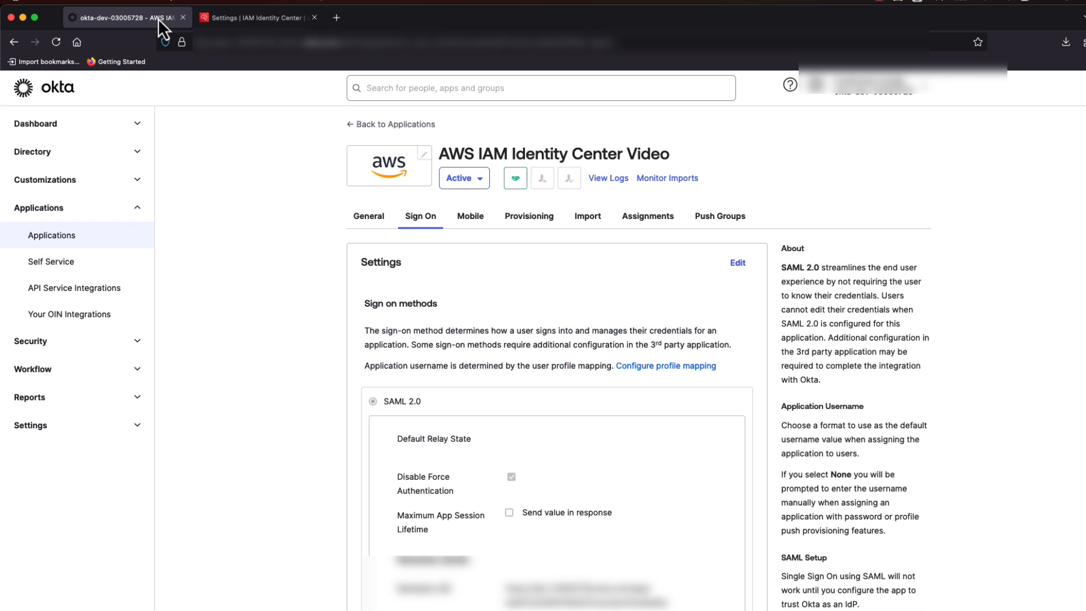
mouse_move(211, 192)
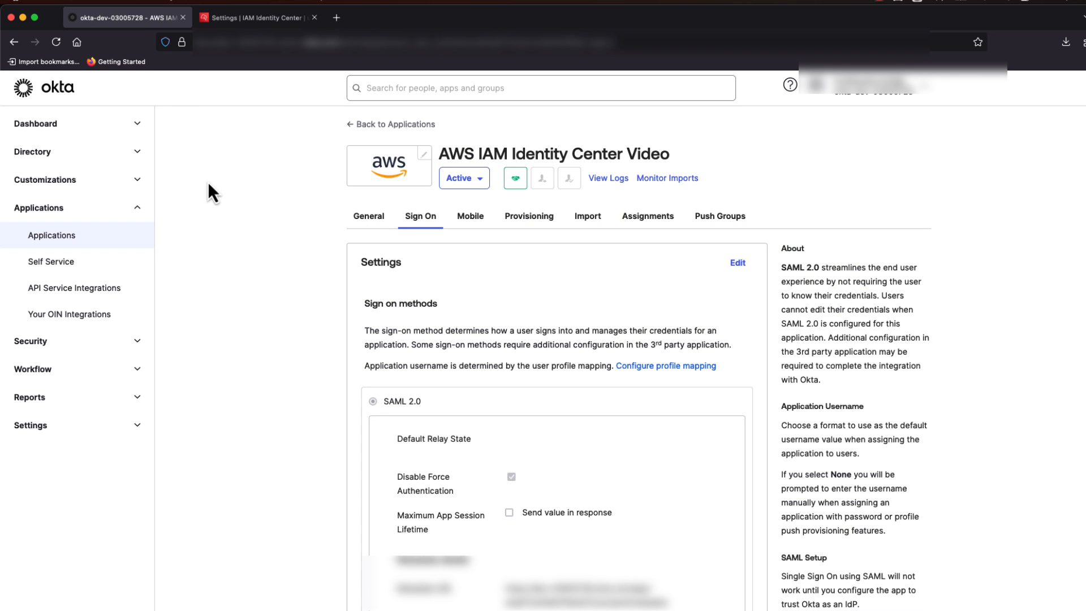
mouse_move(444, 222)
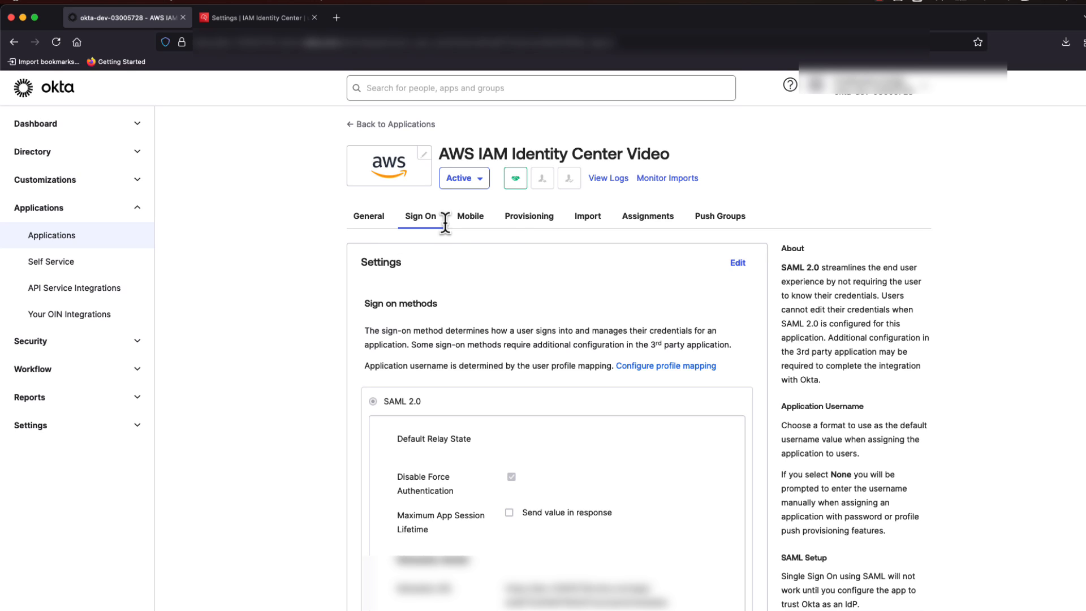
mouse_move(514, 227)
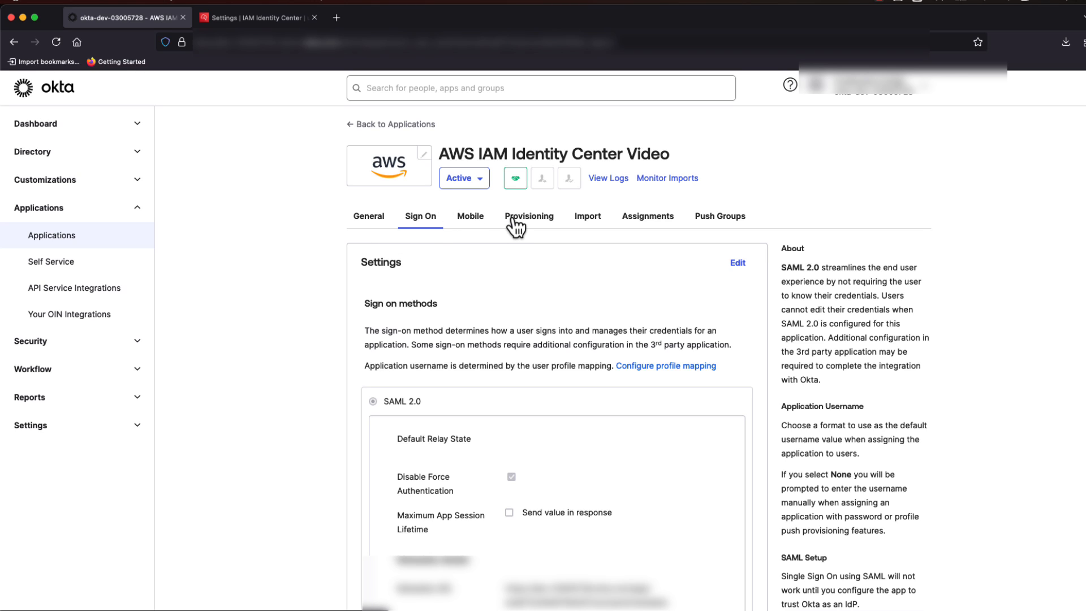
Step: Enable API integration on the Okta app's Provisioning tab, leaving Base URL and API Token empty
left_click(530, 217)
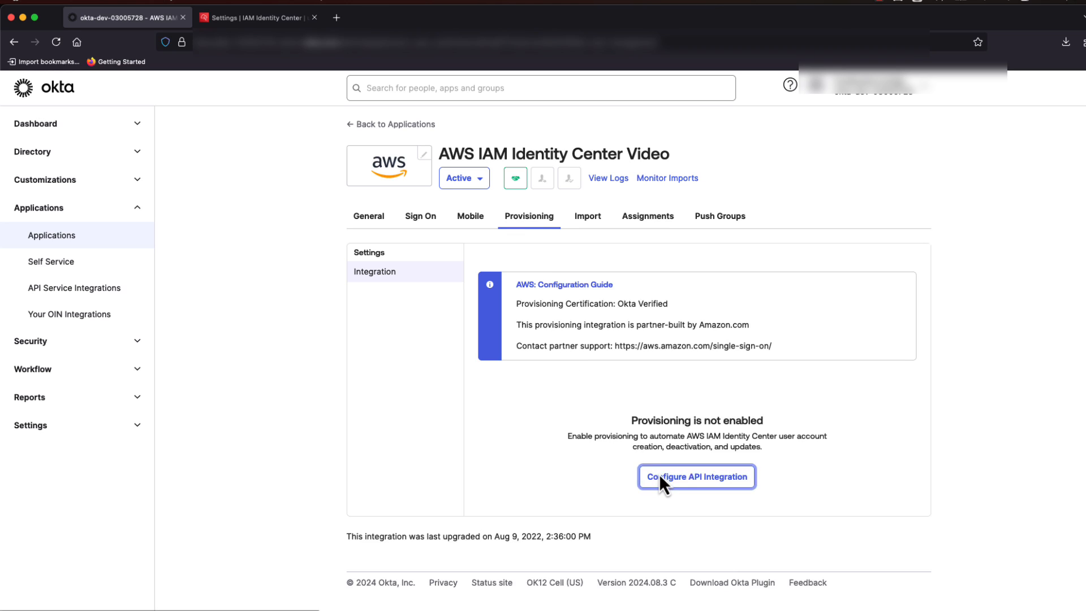
left_click(697, 476)
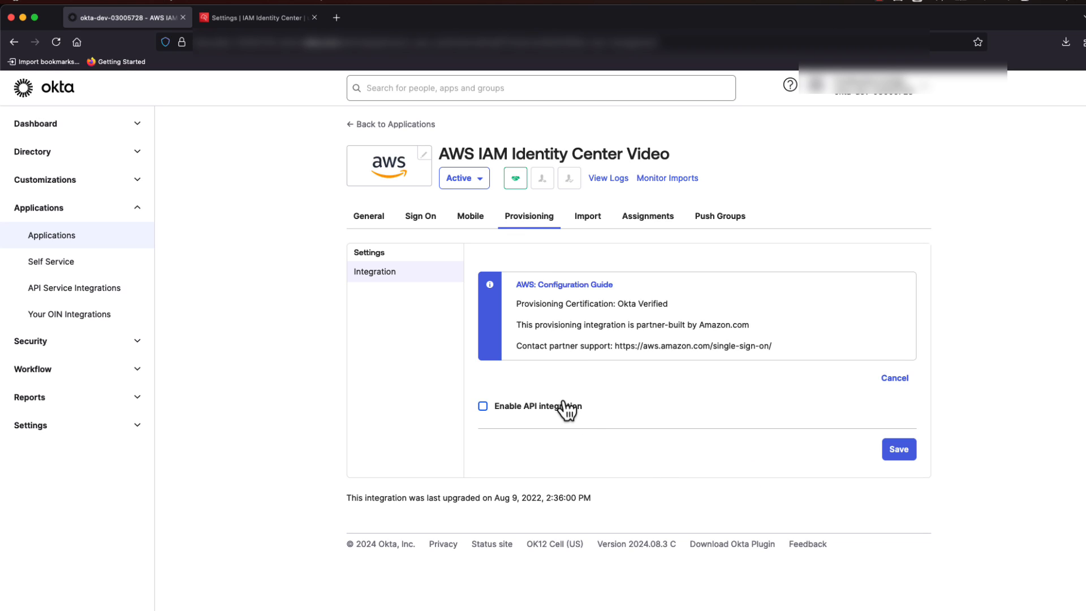
left_click(482, 406)
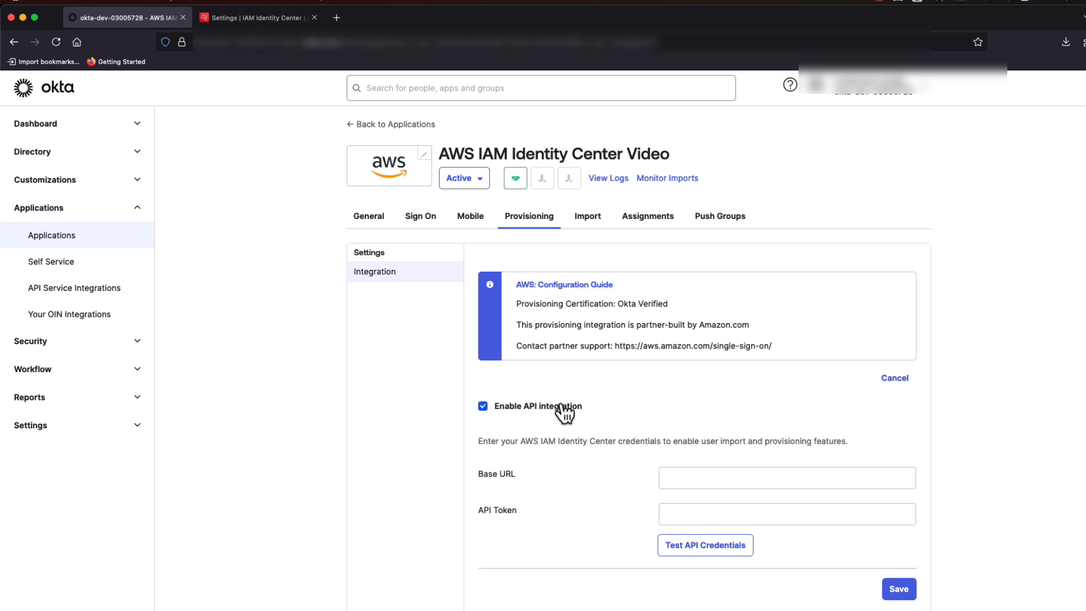
mouse_move(352, 164)
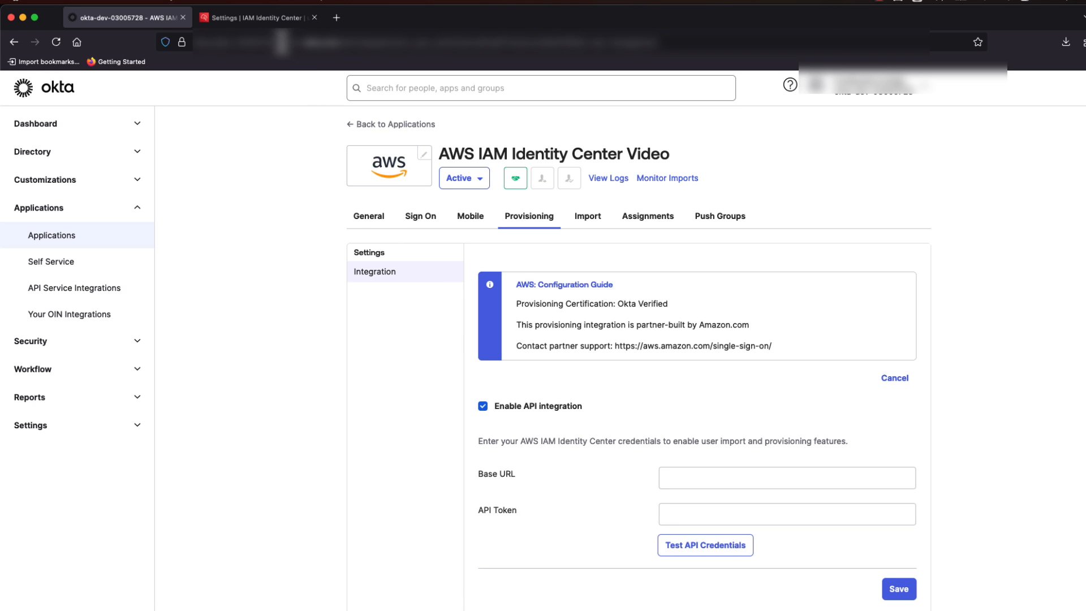
left_click(256, 18)
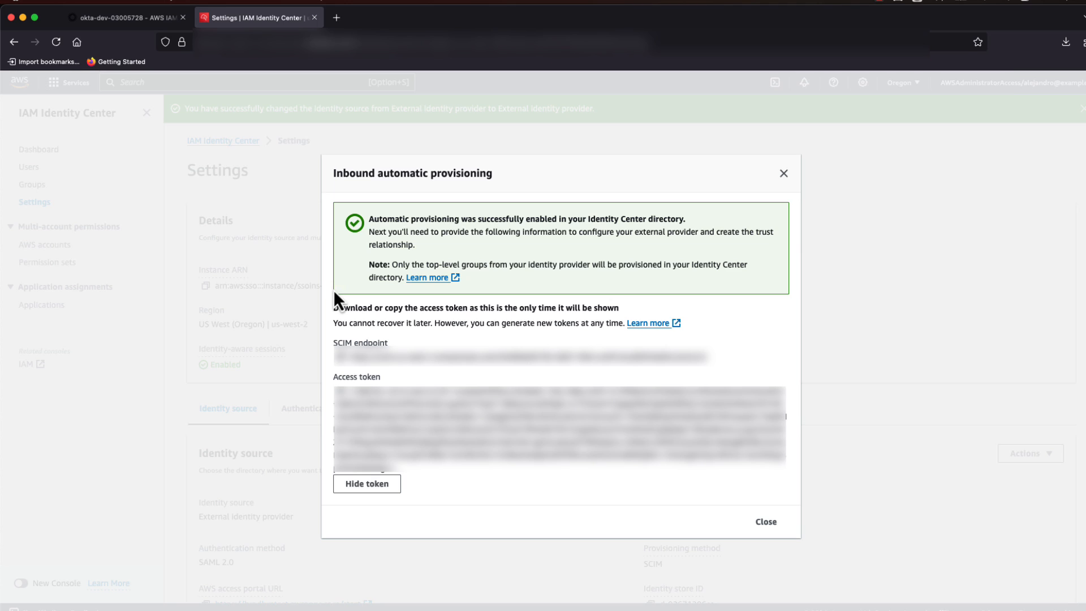
mouse_move(330, 357)
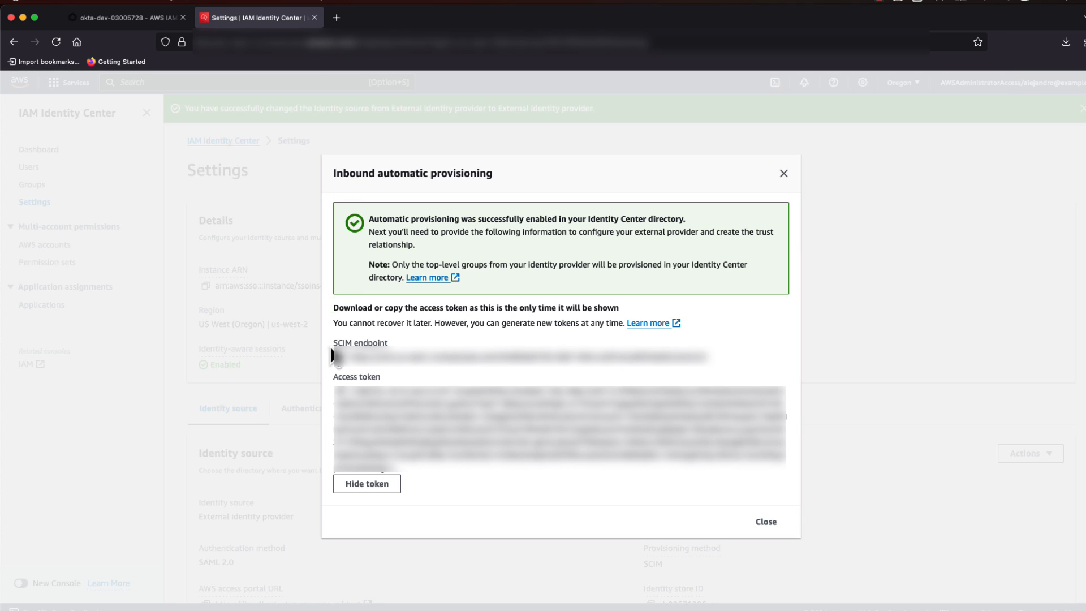
Step: Copy the SCIM endpoint from Identity Center and return to Okta's provisioning form
left_click(332, 357)
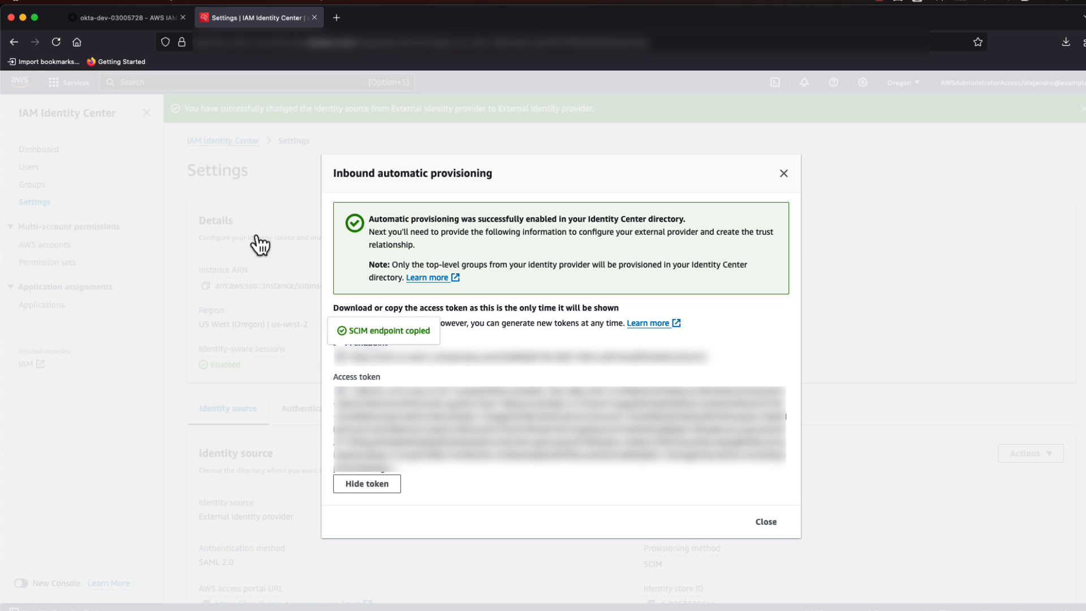
left_click(130, 17)
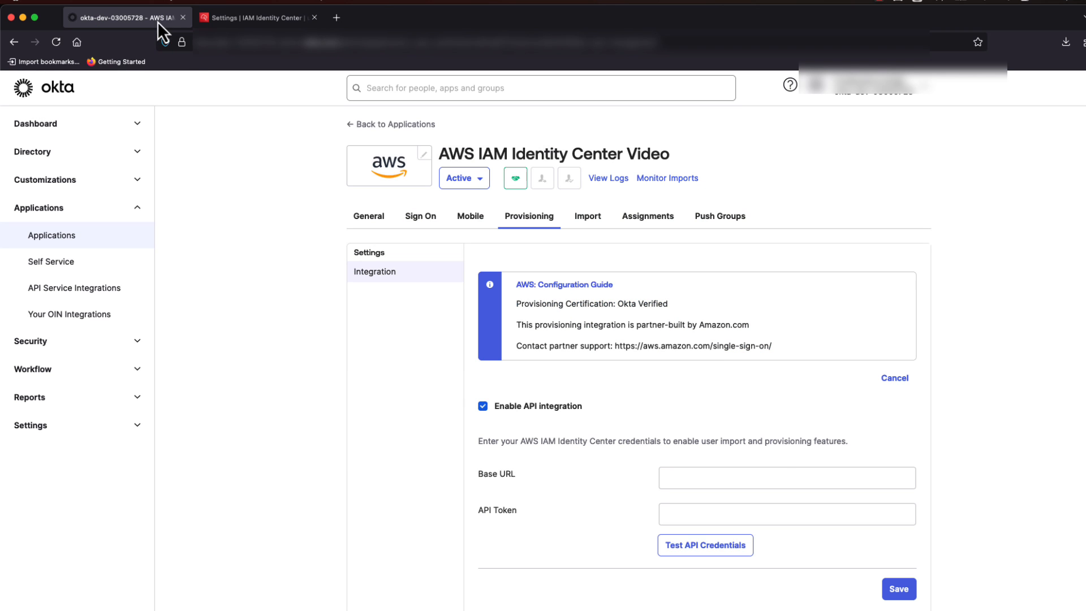
mouse_move(627, 482)
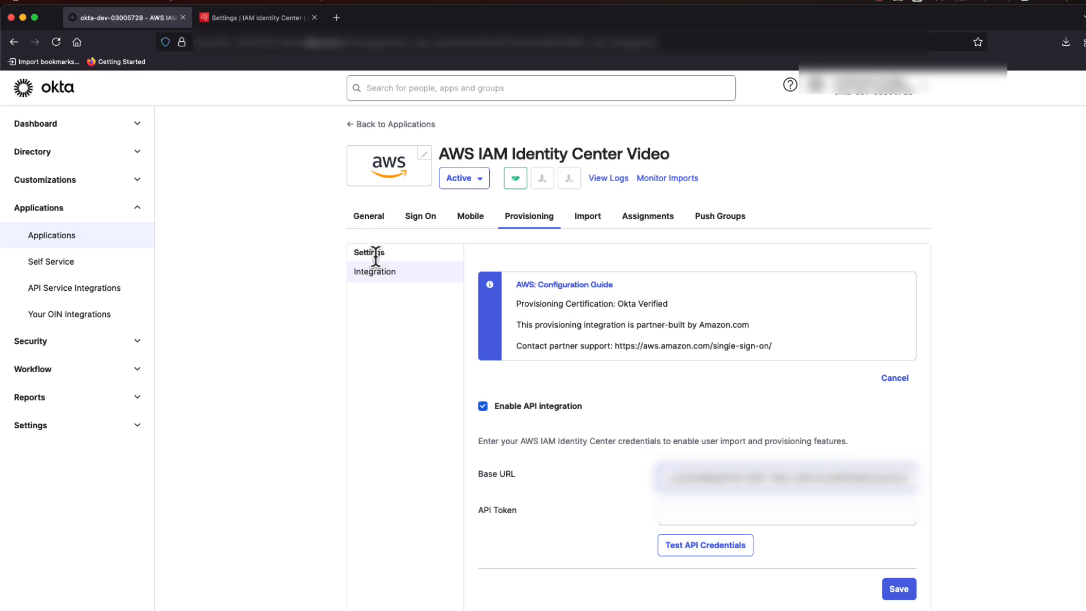
Step: Fill Base URL and API Token with the SCIM values, test the credentials and save the integration
left_click(785, 519)
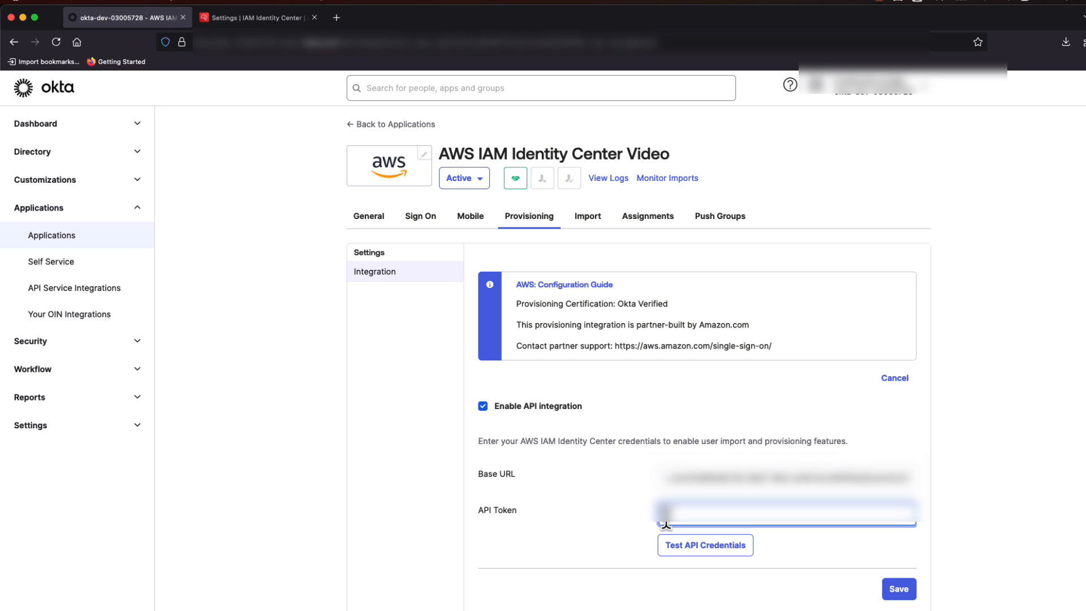
left_click(705, 544)
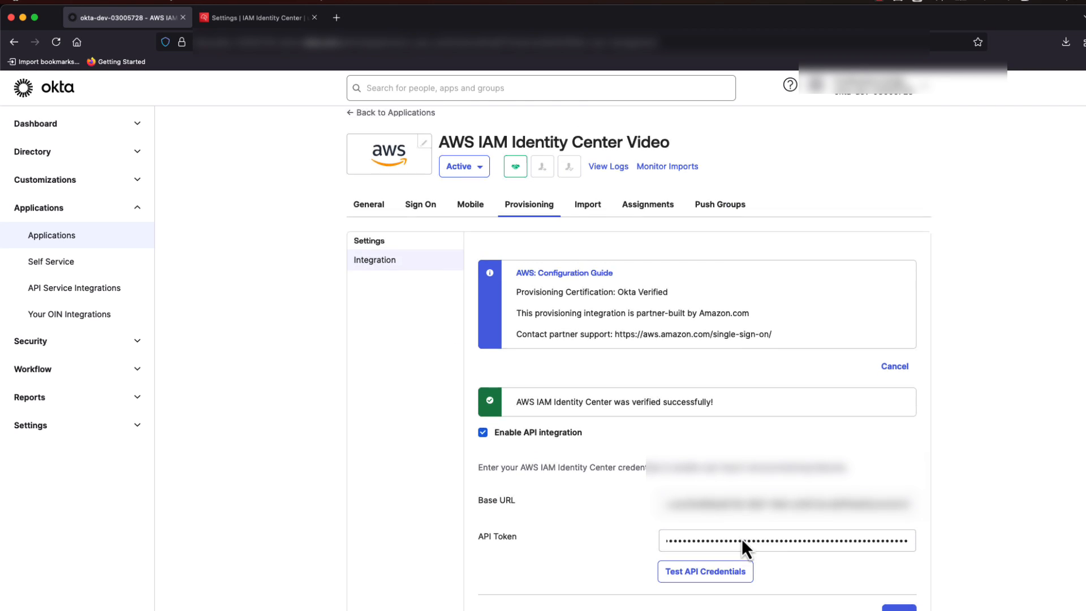
left_click(898, 576)
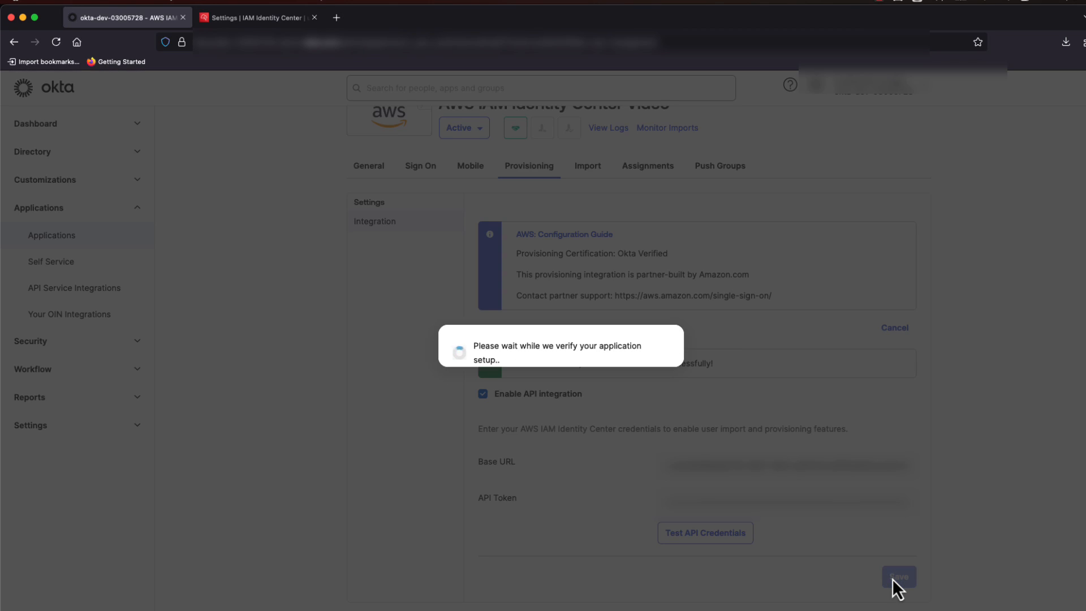
left_click(900, 576)
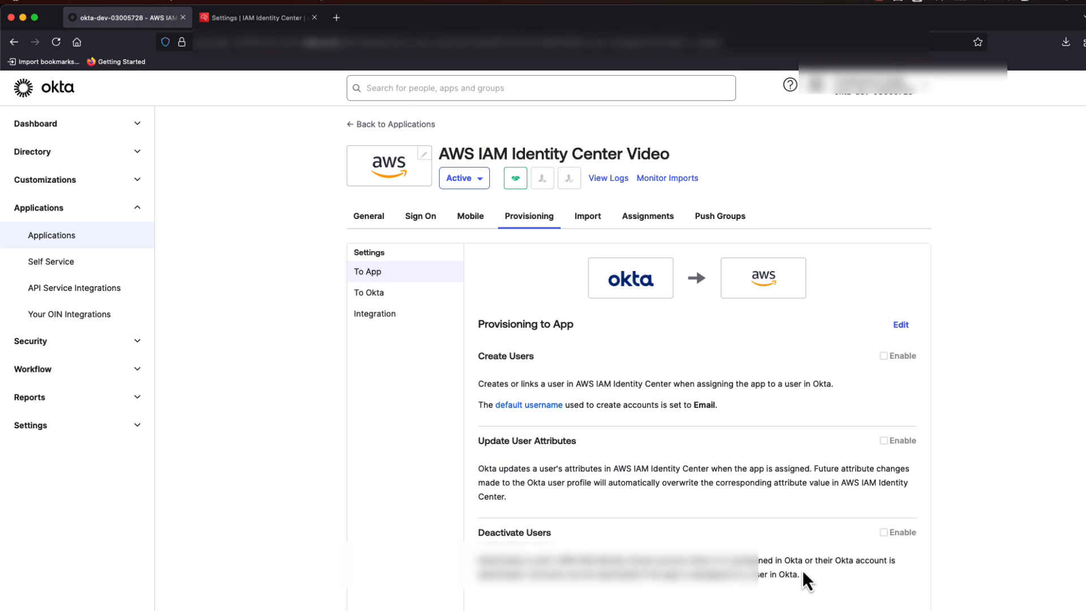